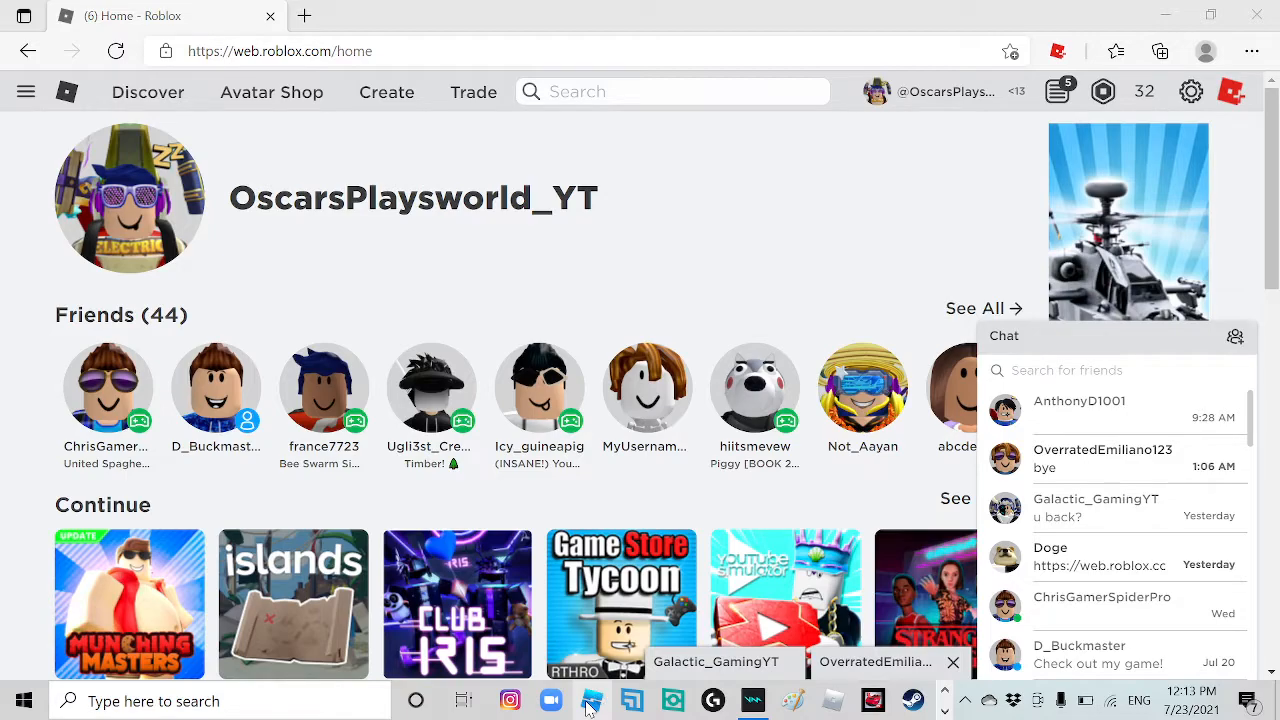
Launch Roblox Studio from the Roblox site to its My Games start page.
click(548, 700)
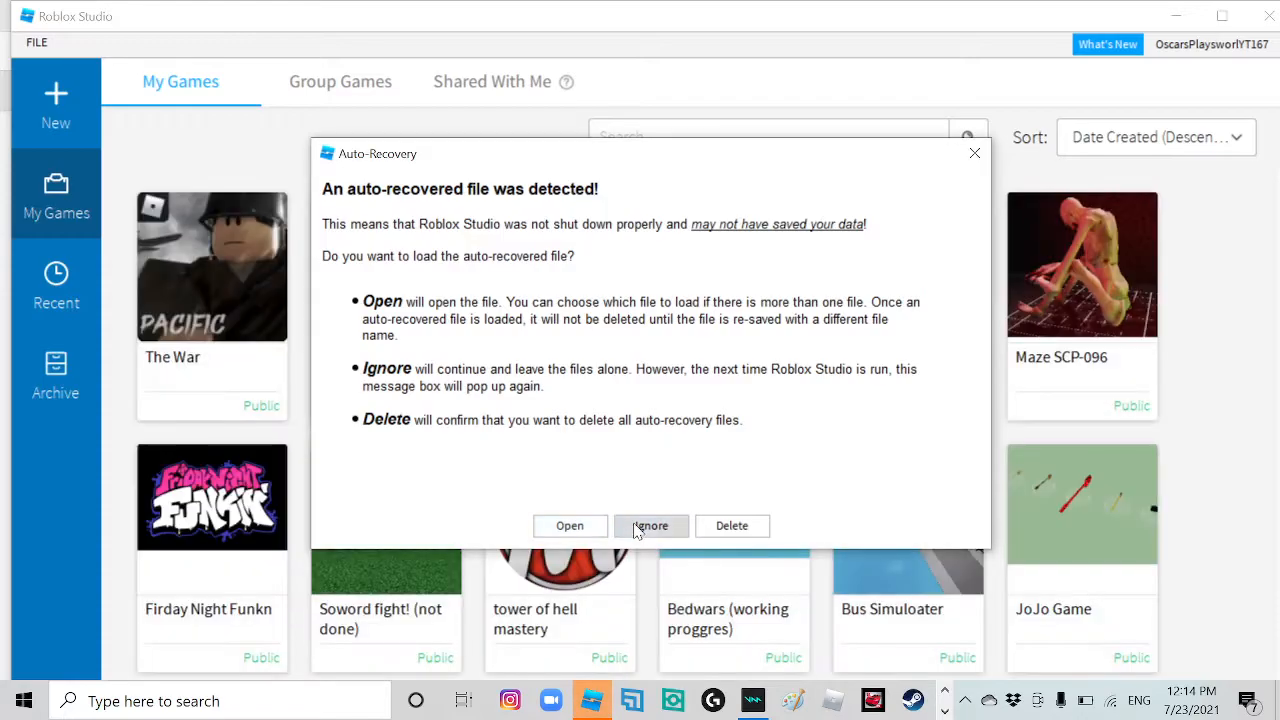
Ignore the auto-recovery prompt and start a new place from the Classic Baseplate template.
click(650, 524)
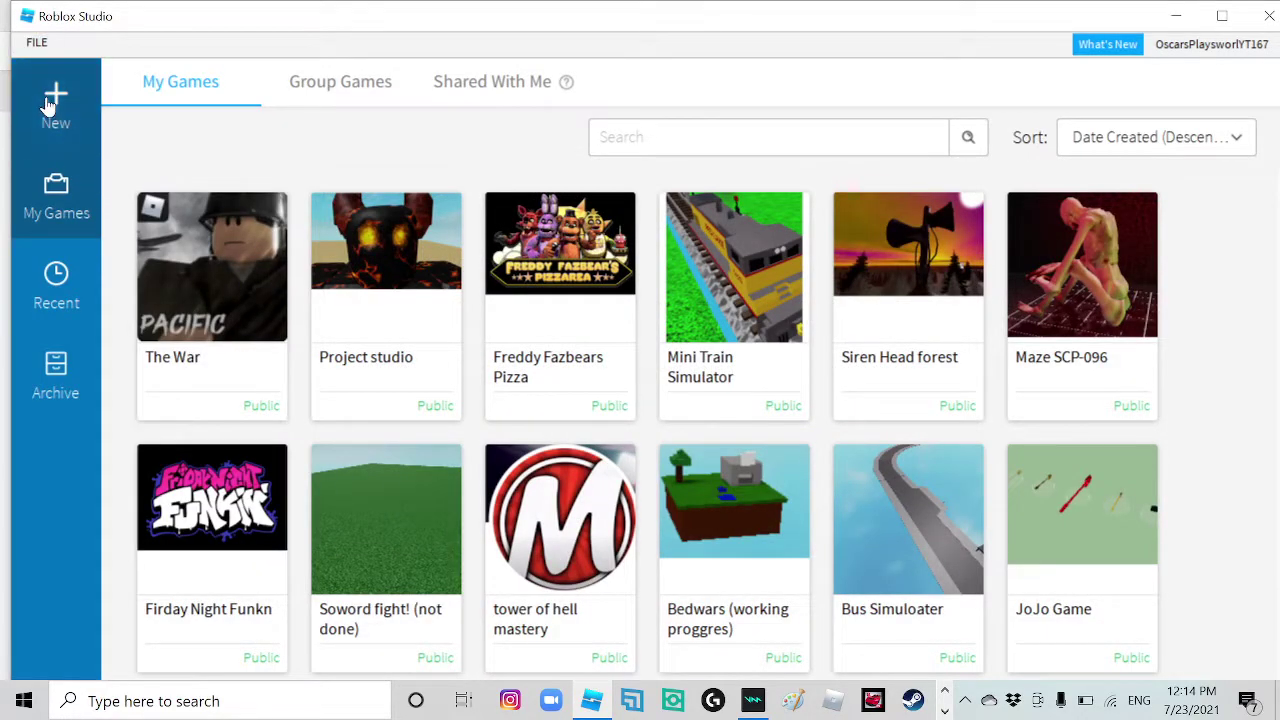
click(56, 104)
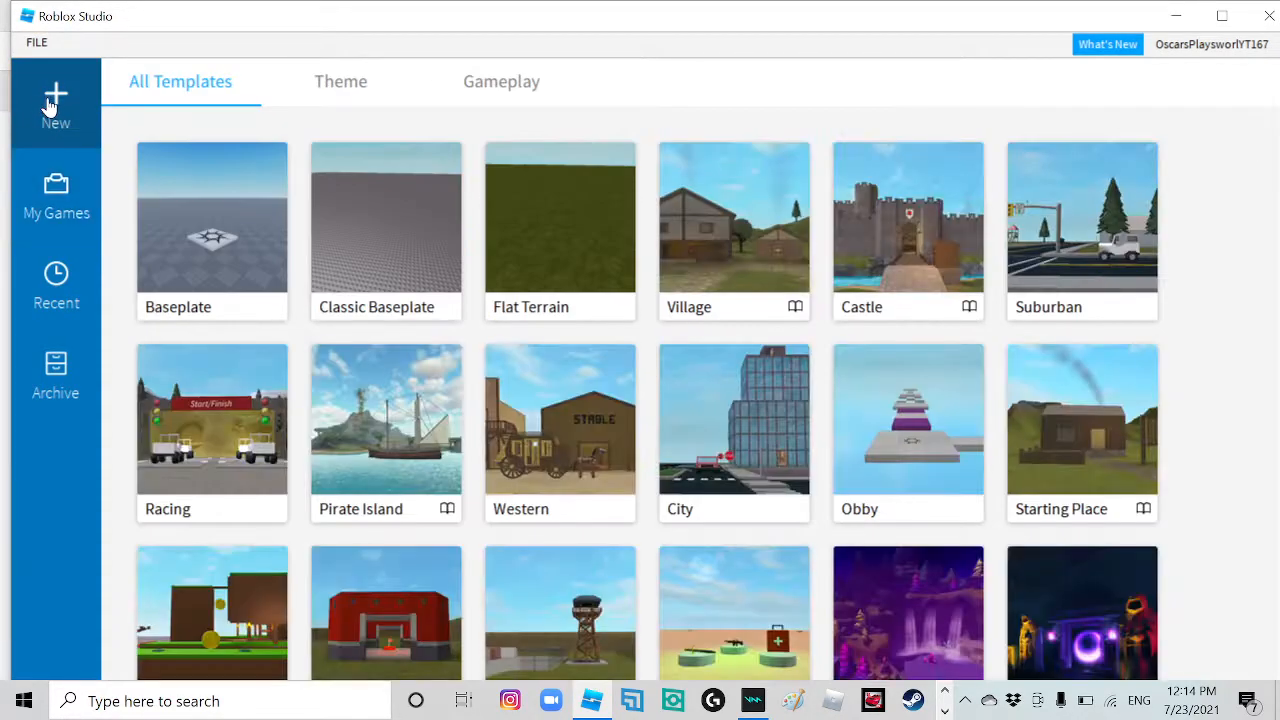
mouse_move(440, 402)
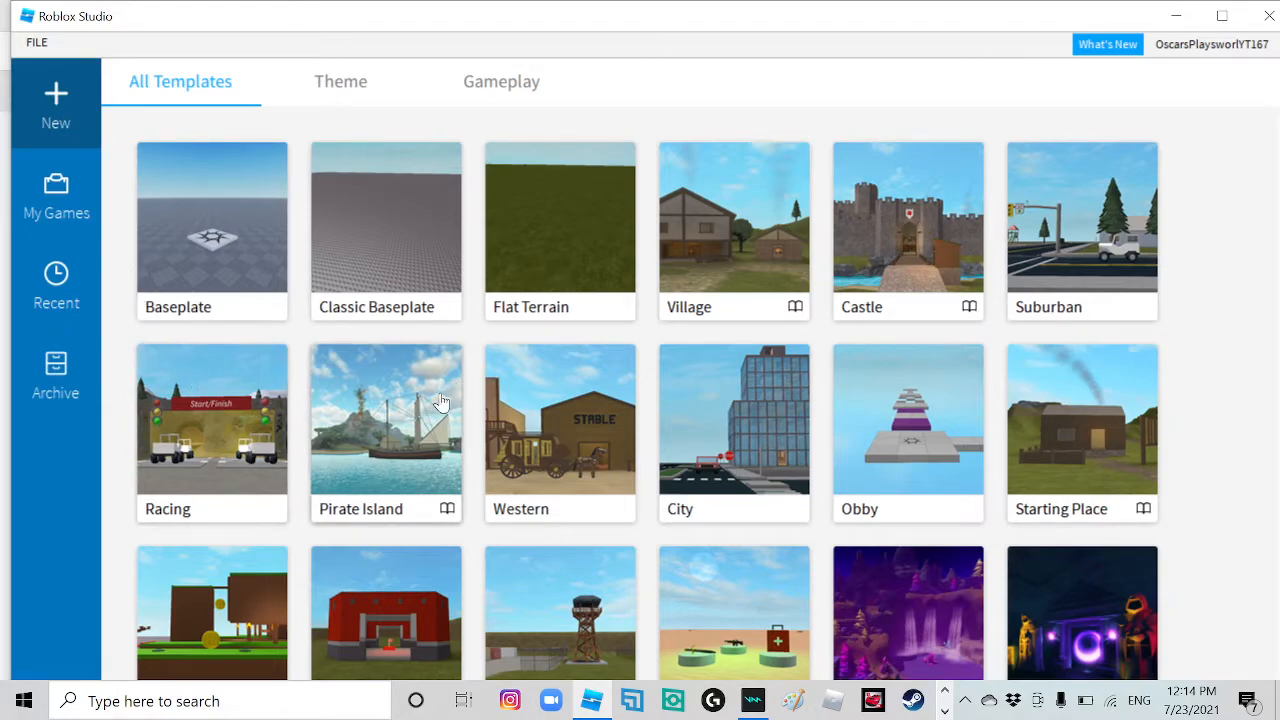
mouse_move(400, 512)
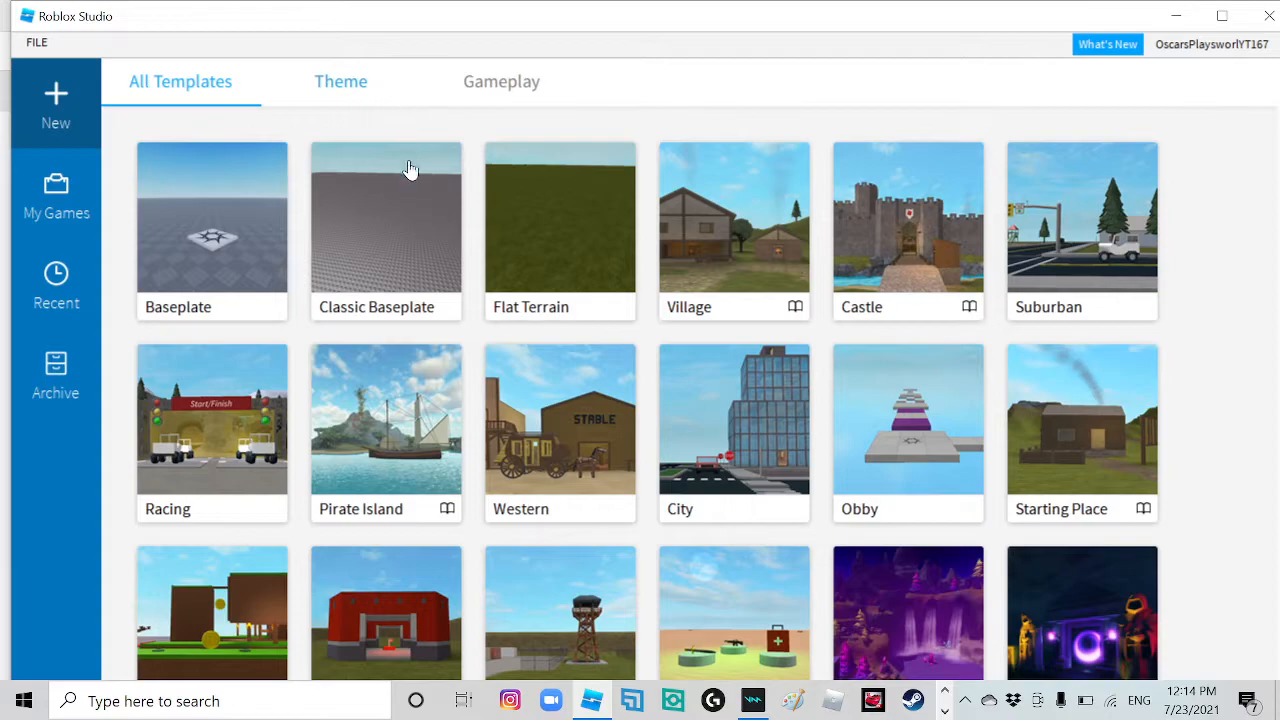
mouse_move(392, 224)
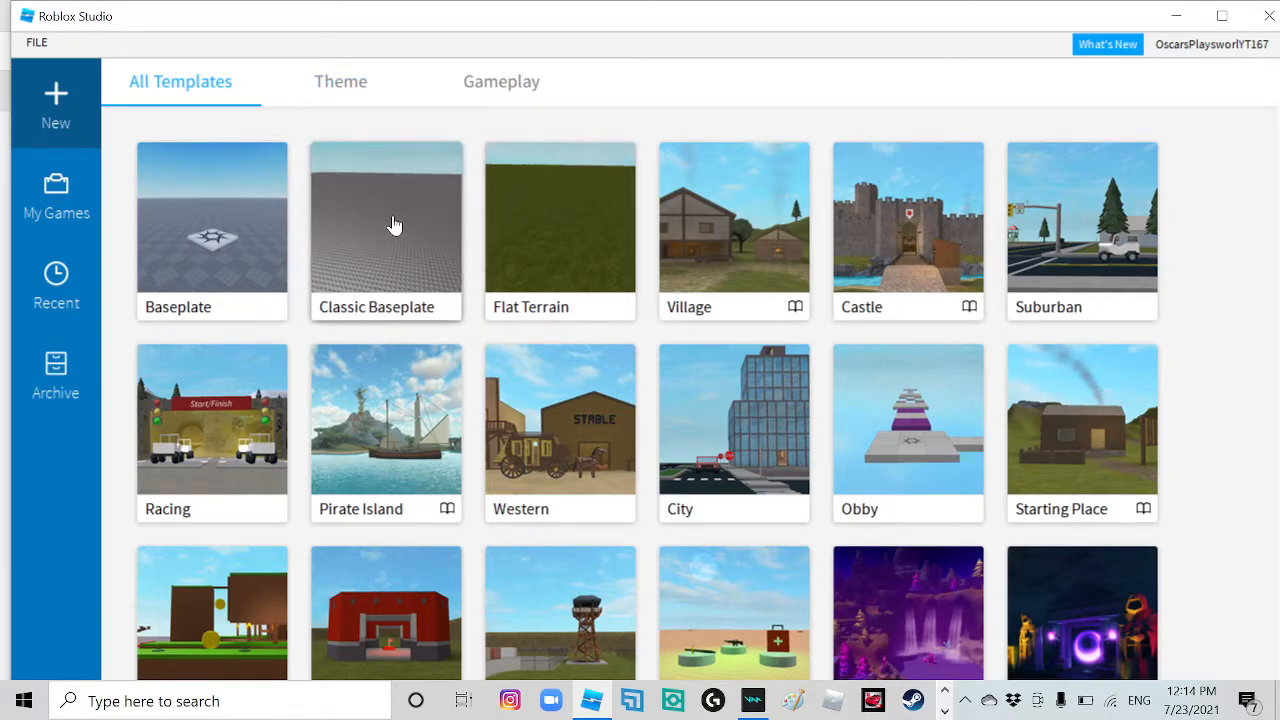
mouse_move(230, 232)
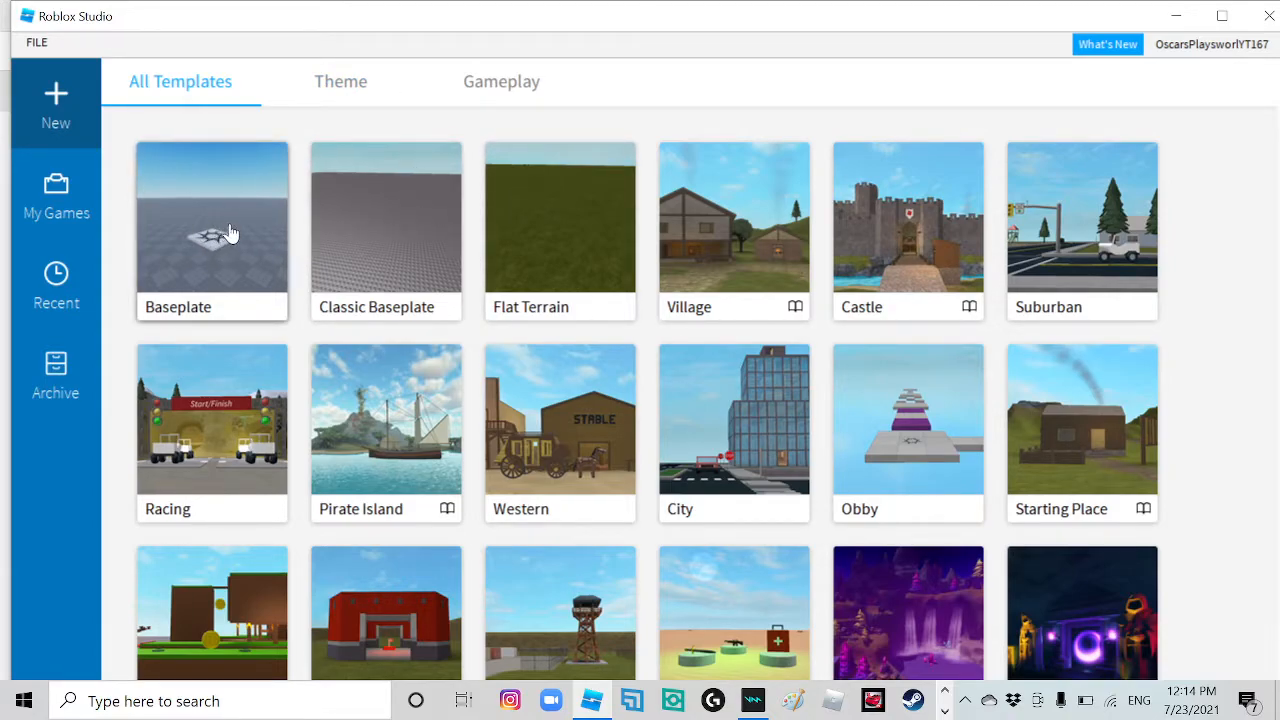
mouse_move(384, 230)
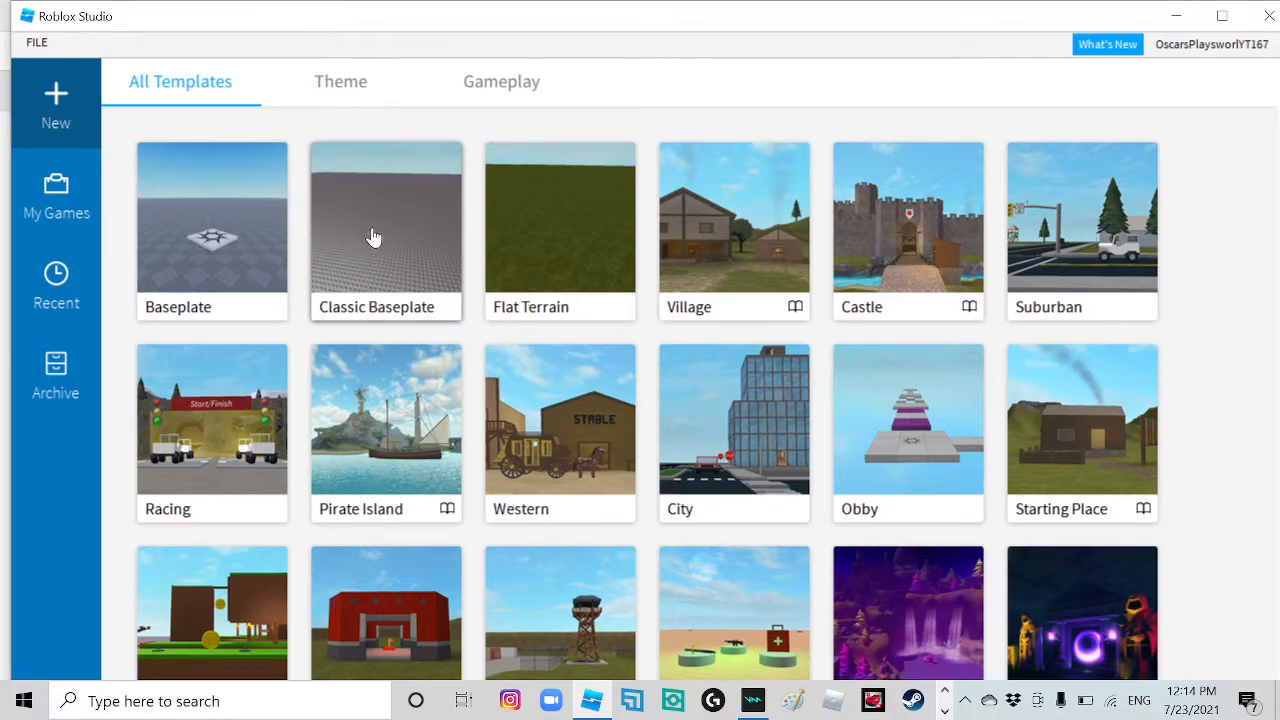
mouse_move(380, 252)
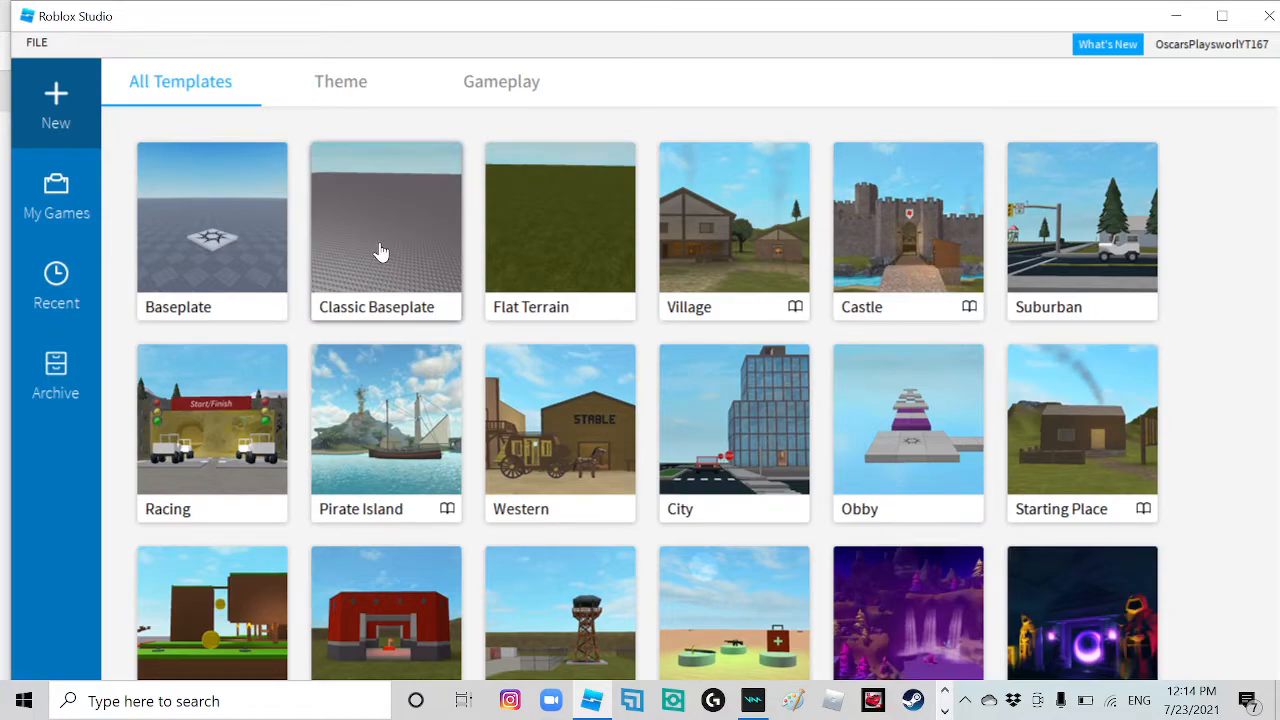
mouse_move(390, 236)
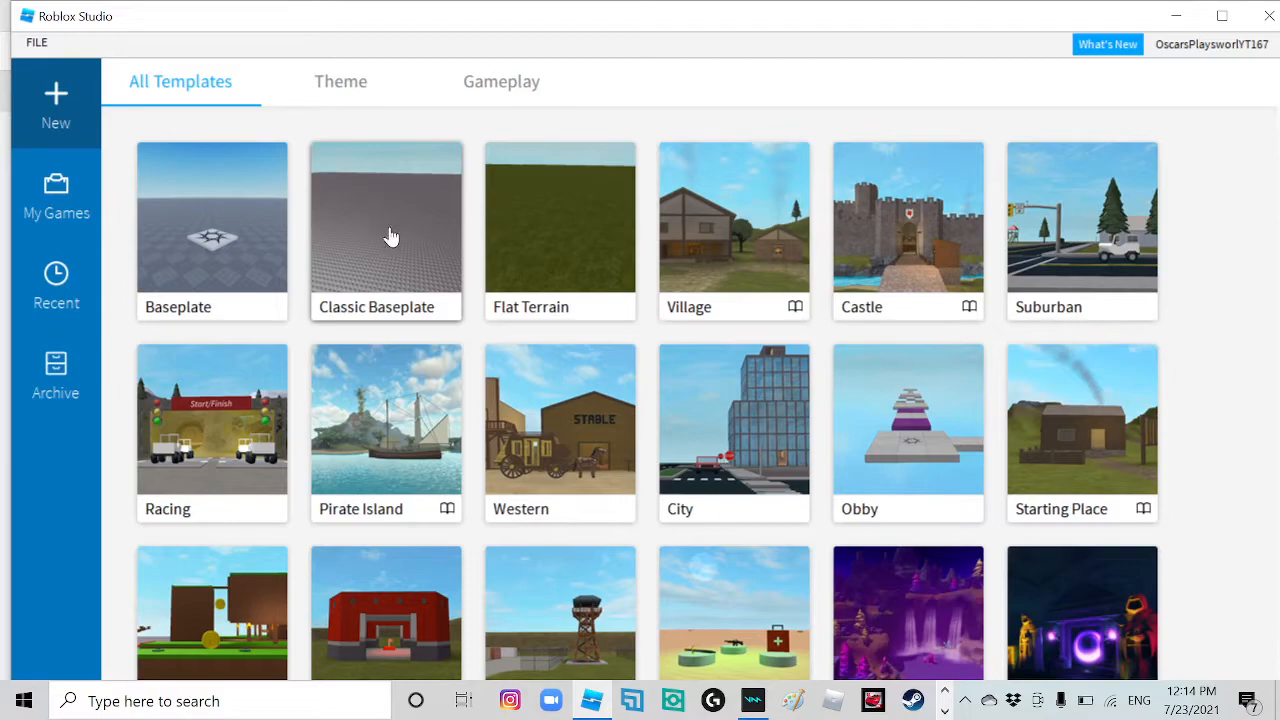
click(386, 218)
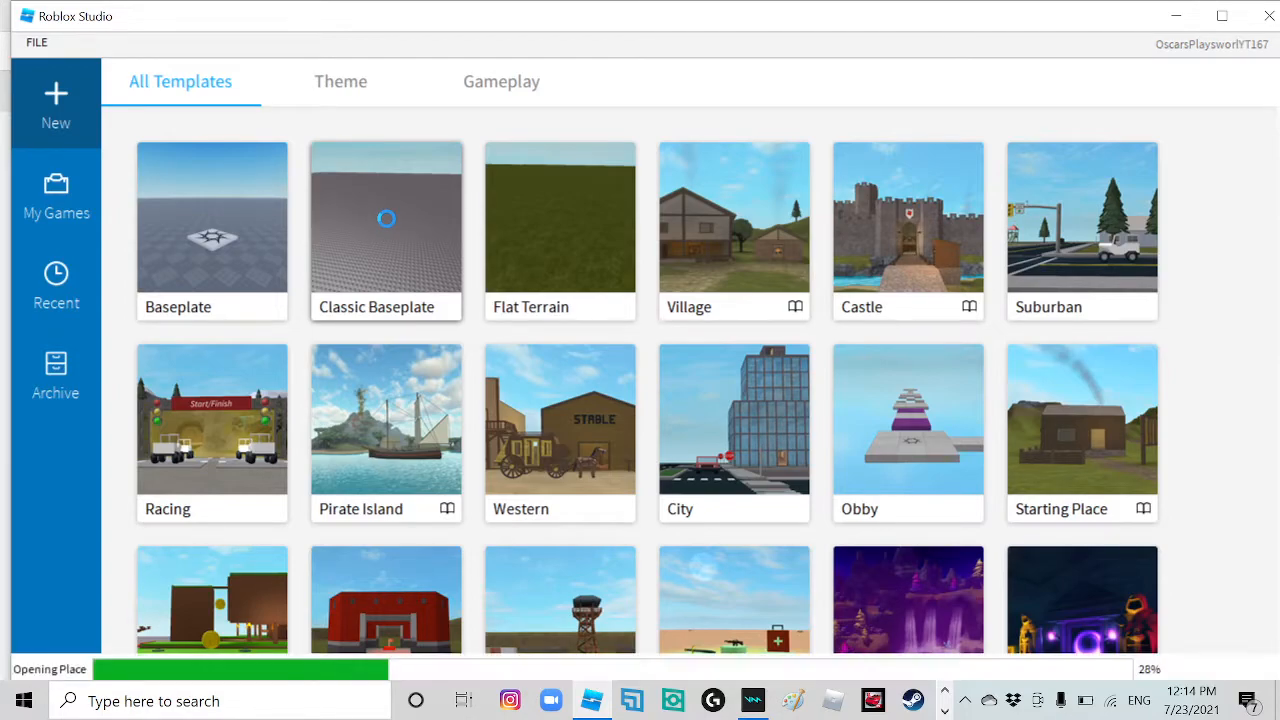
Load Classic Baseplate, browse marketplace Models in the Toolbox, then collapse the side panels.
click(384, 218)
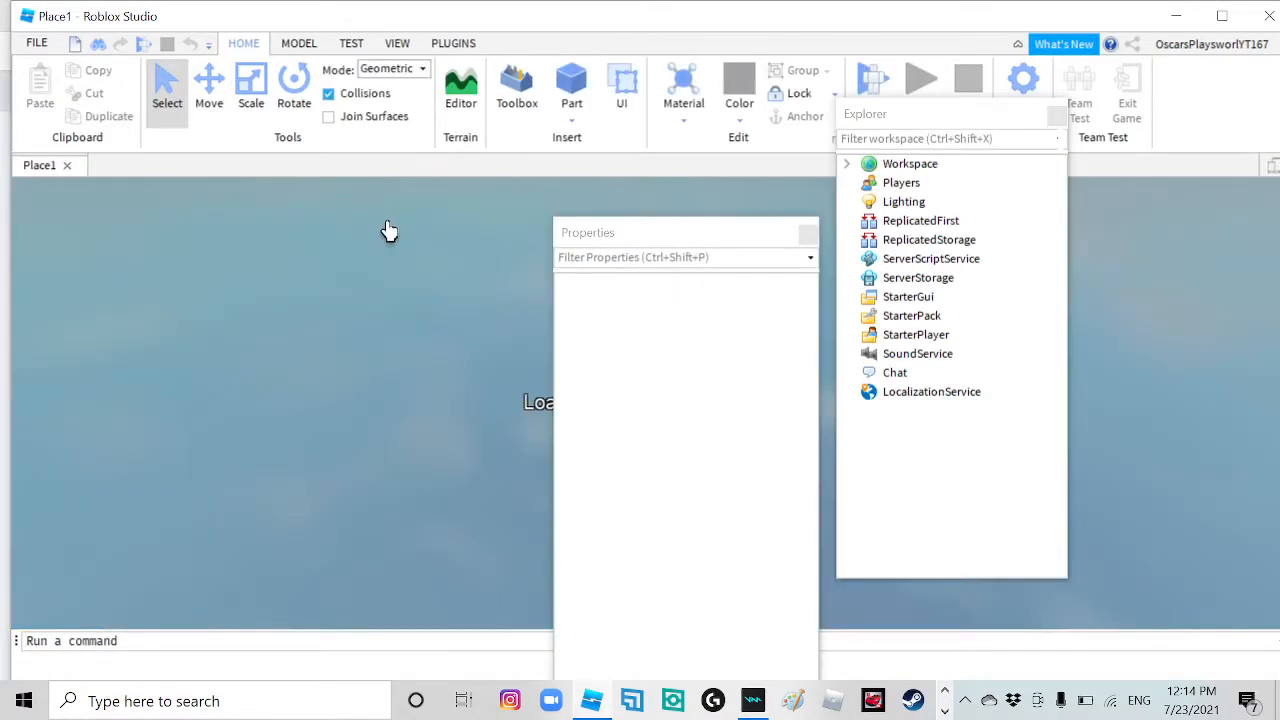
mouse_move(388, 240)
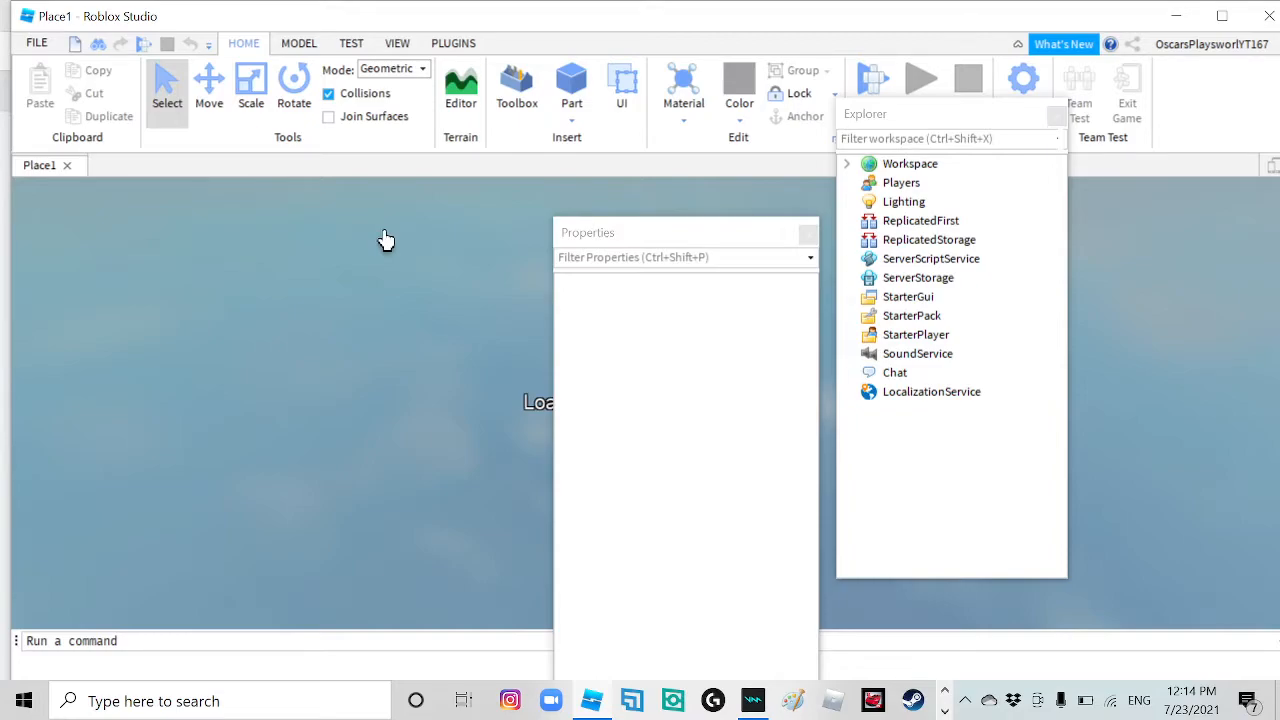
click(516, 84)
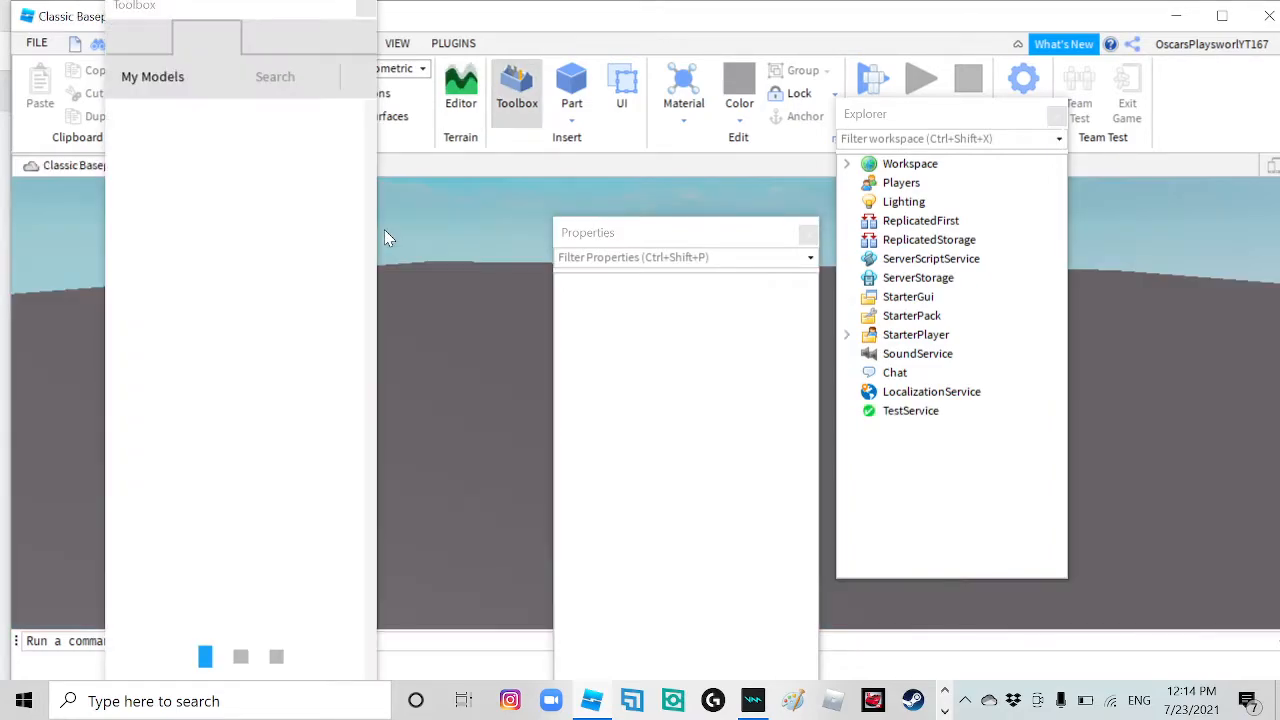
click(208, 36)
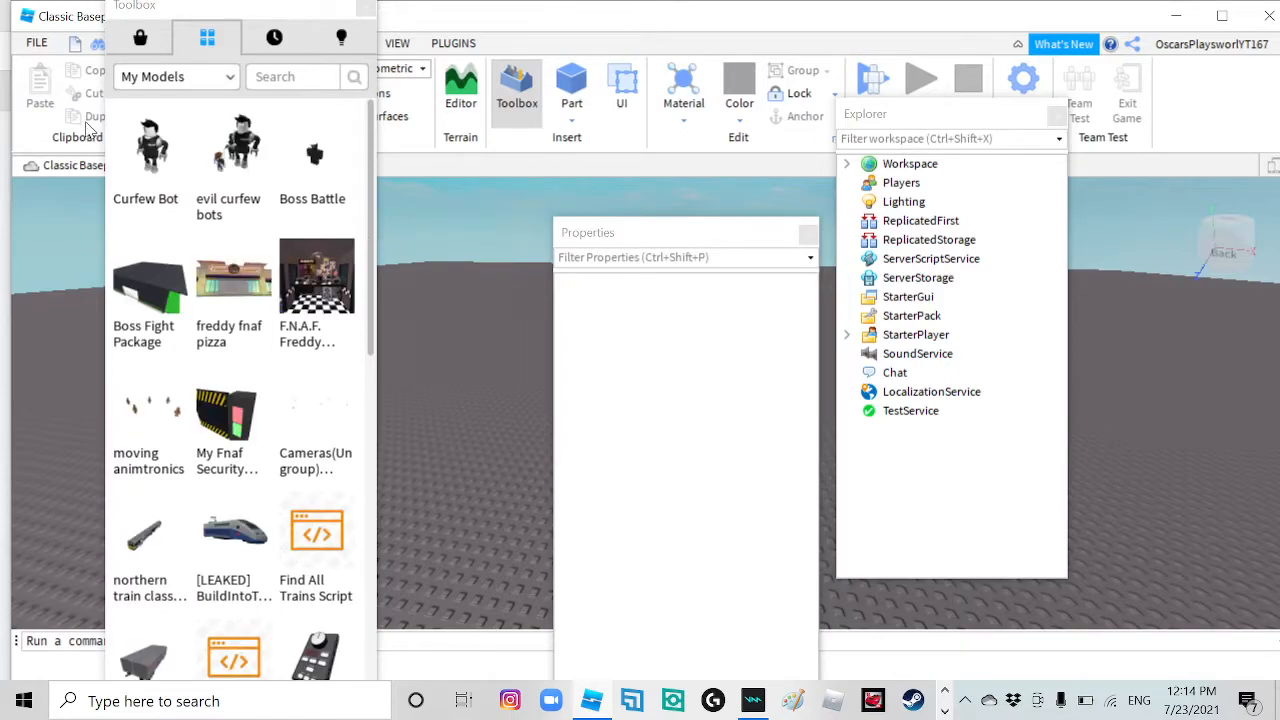
click(140, 36)
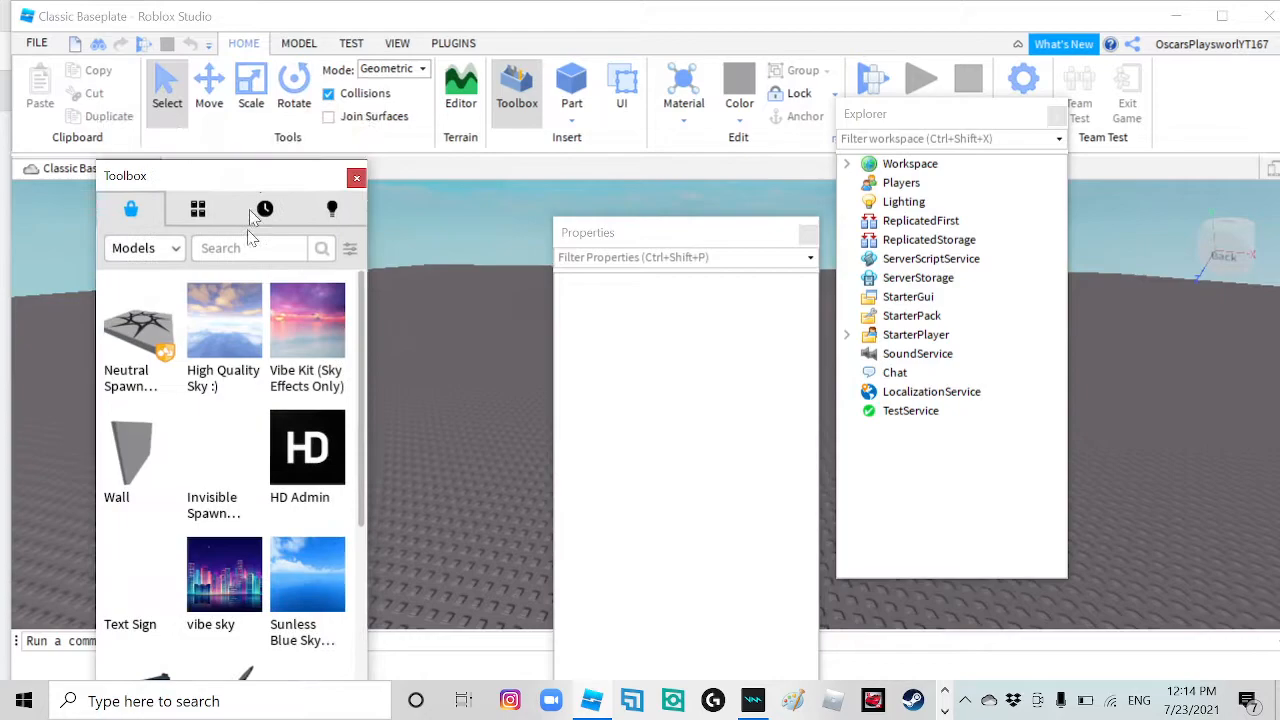
click(356, 178)
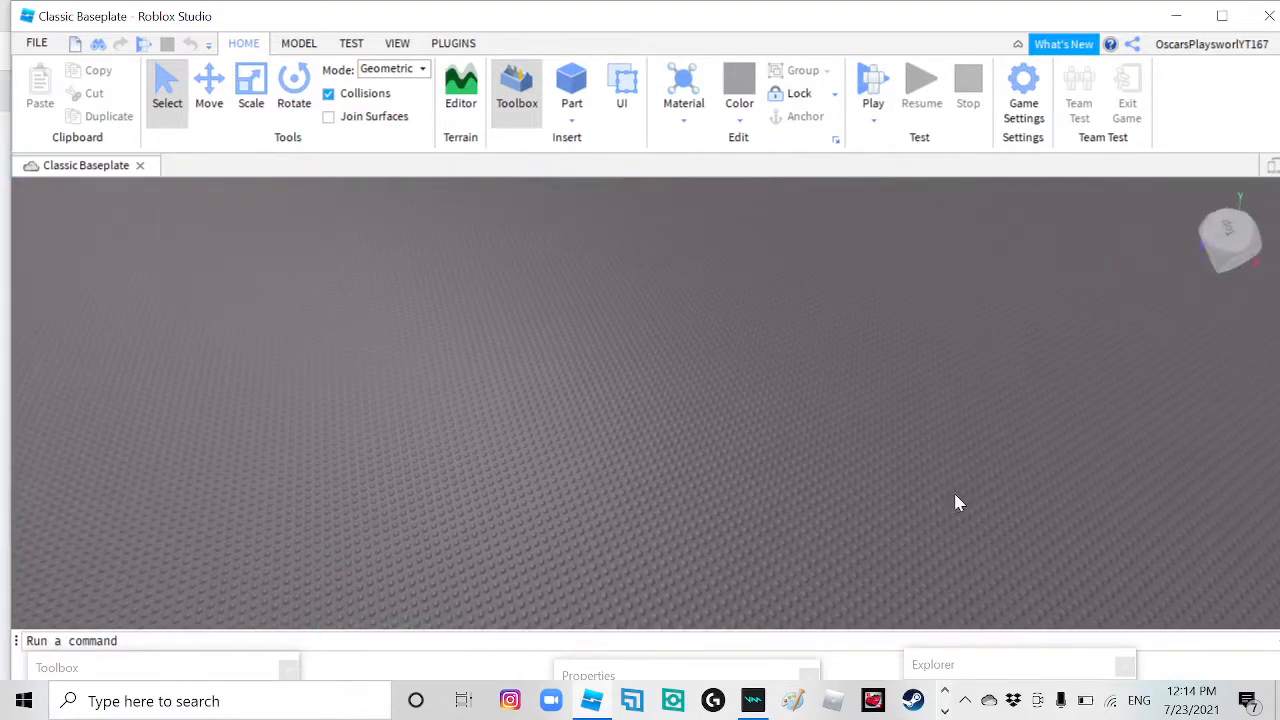
mouse_move(948, 496)
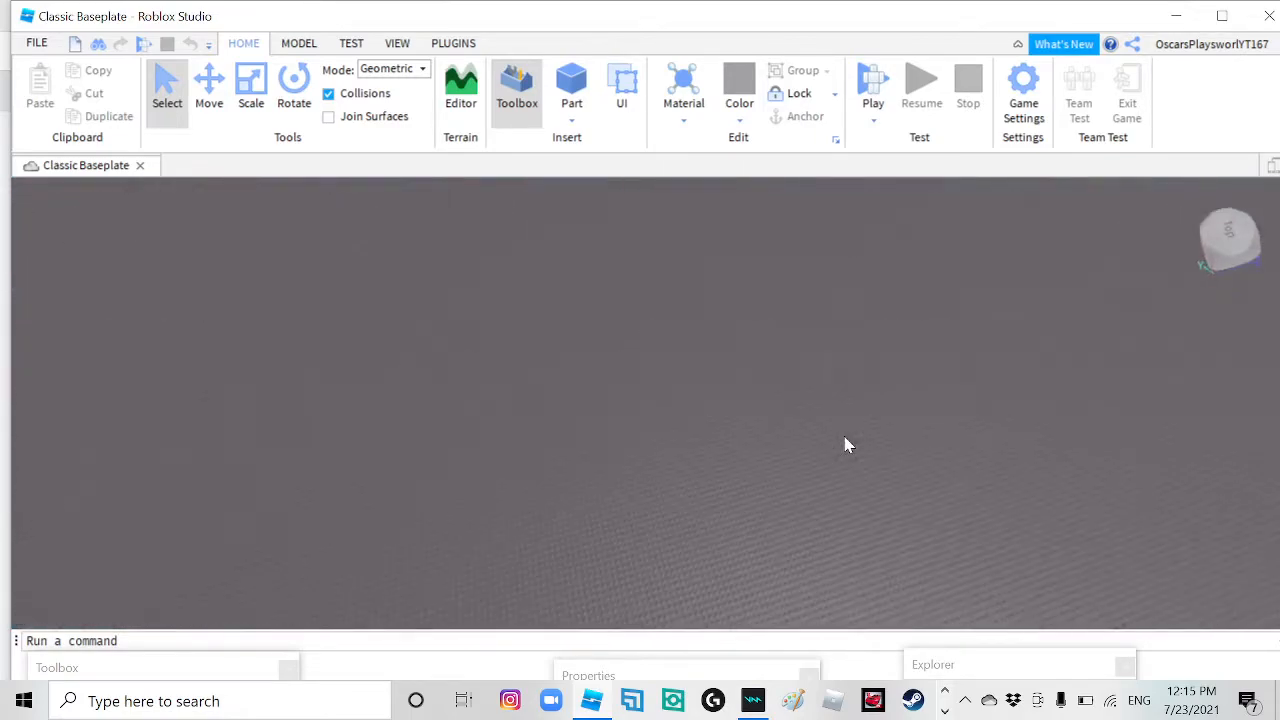
Restore the Toolbox so marketplace models show beside the baseplate.
click(516, 90)
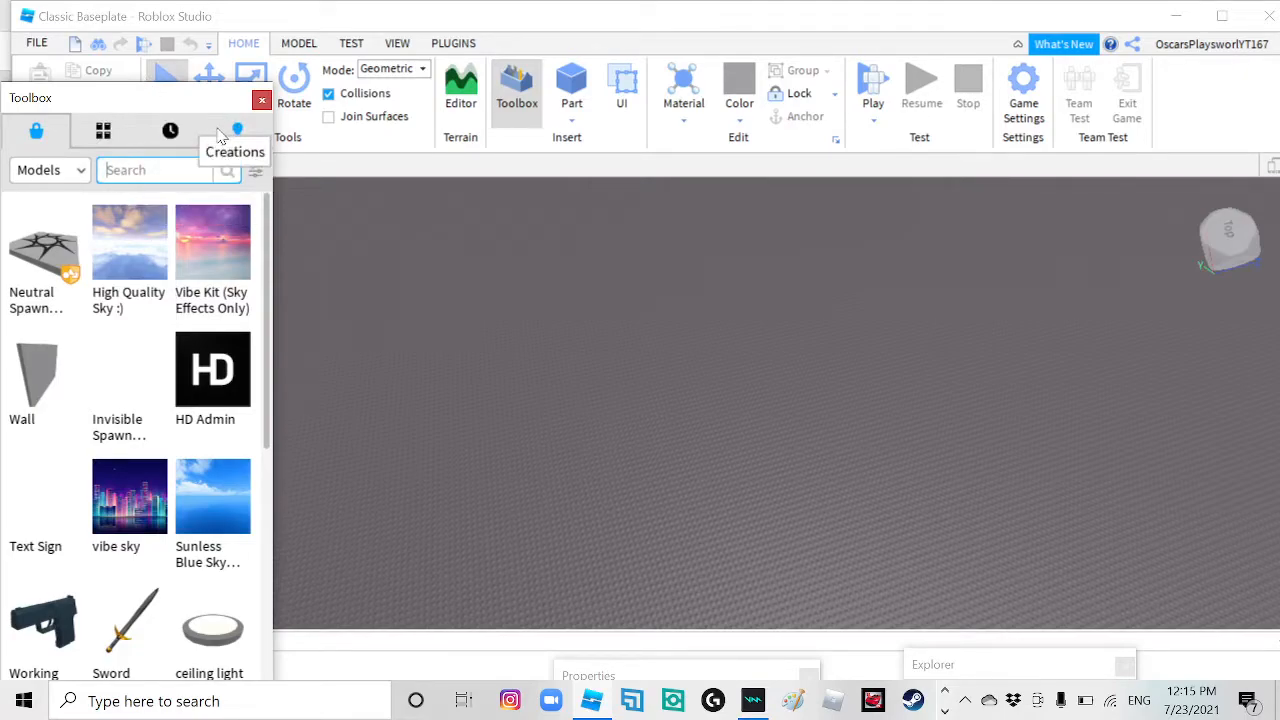
Search the Toolbox for 'tom' train models and clear the Thomas train off the baseplate.
text(tomy)
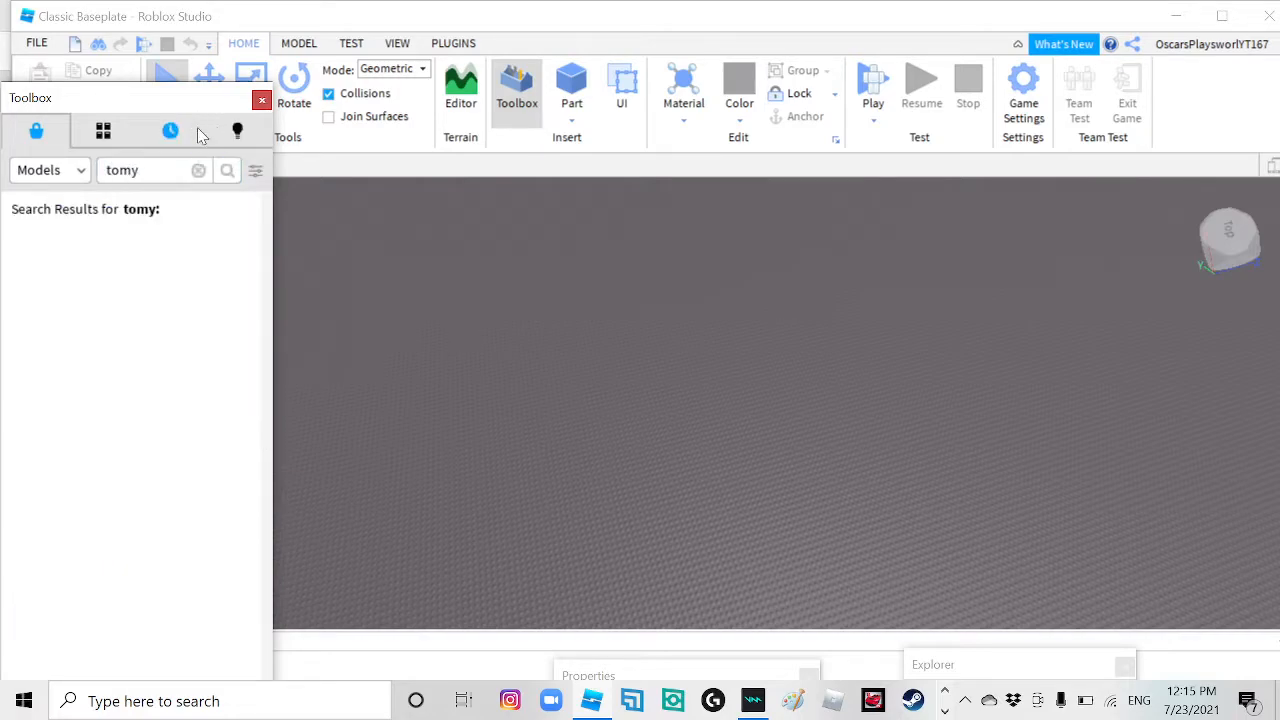
click(228, 170)
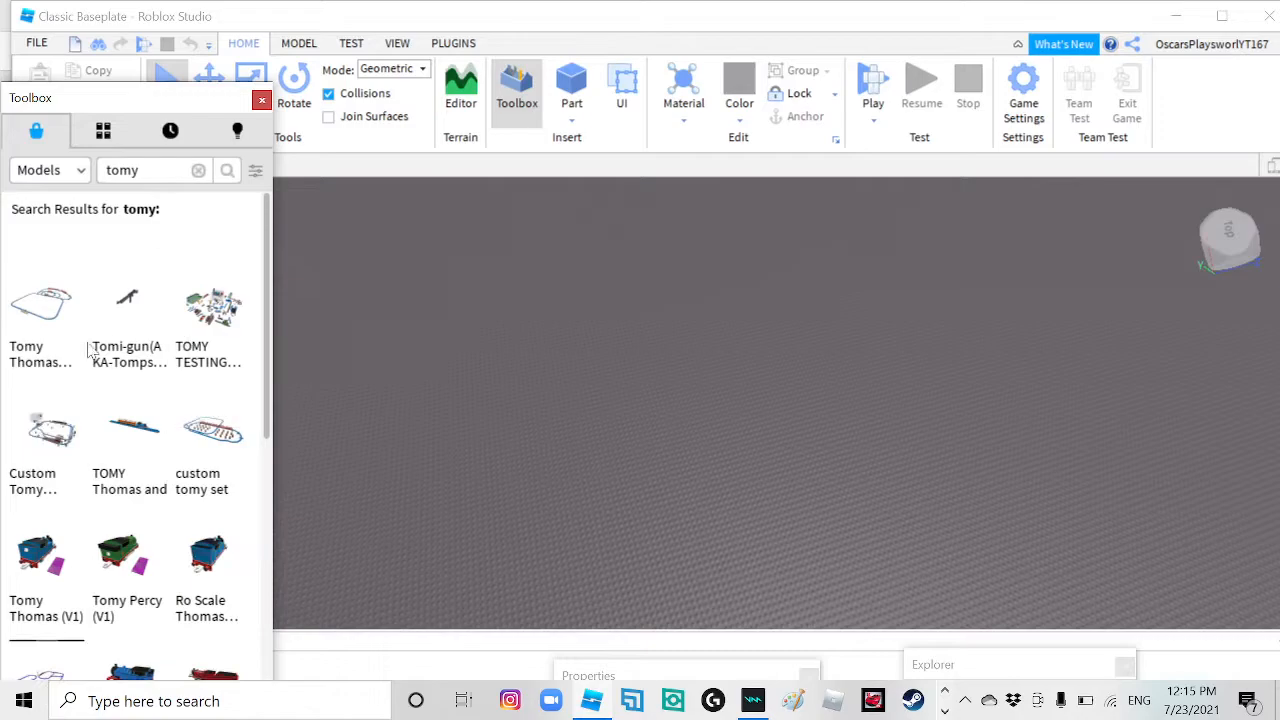
mouse_move(130, 310)
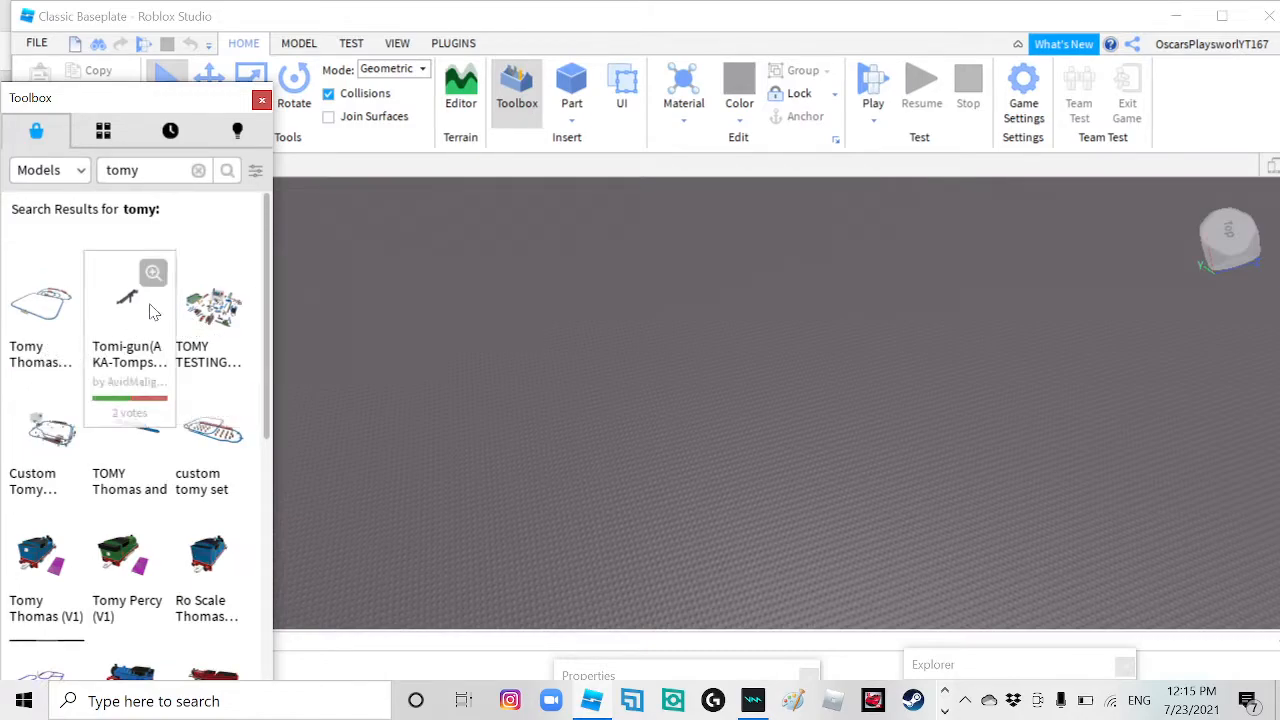
mouse_move(96, 464)
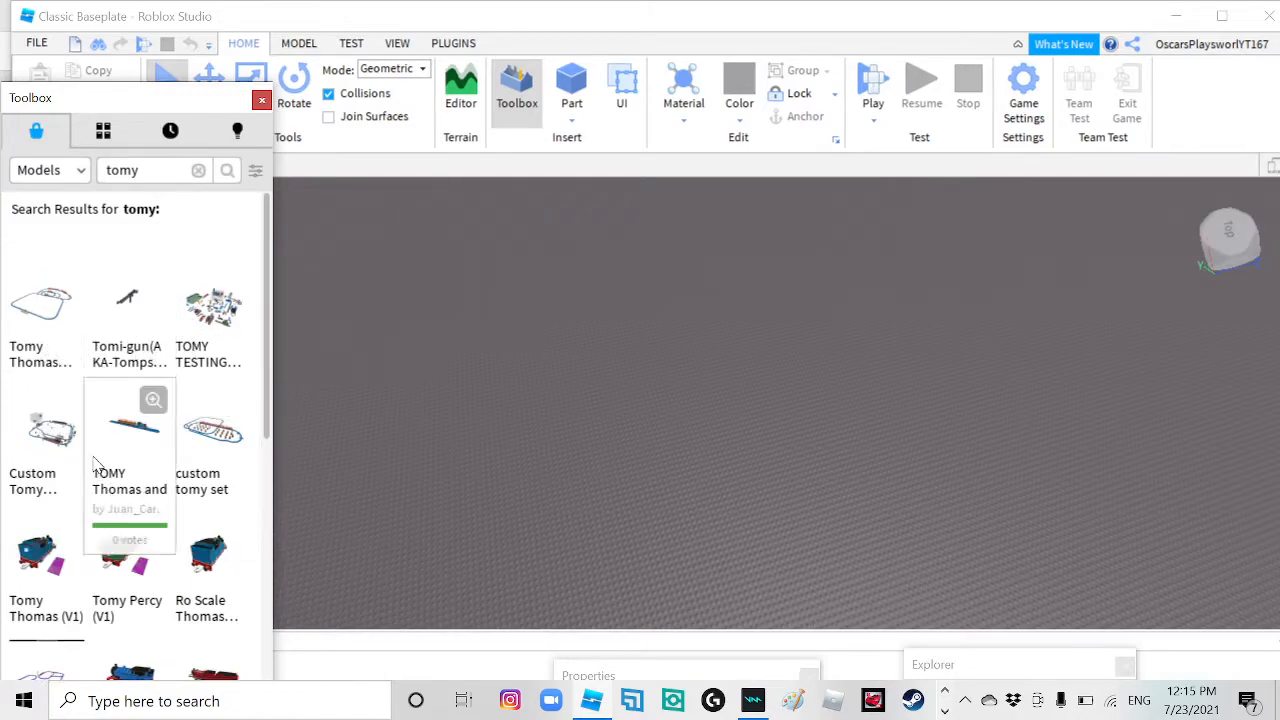
mouse_move(212, 428)
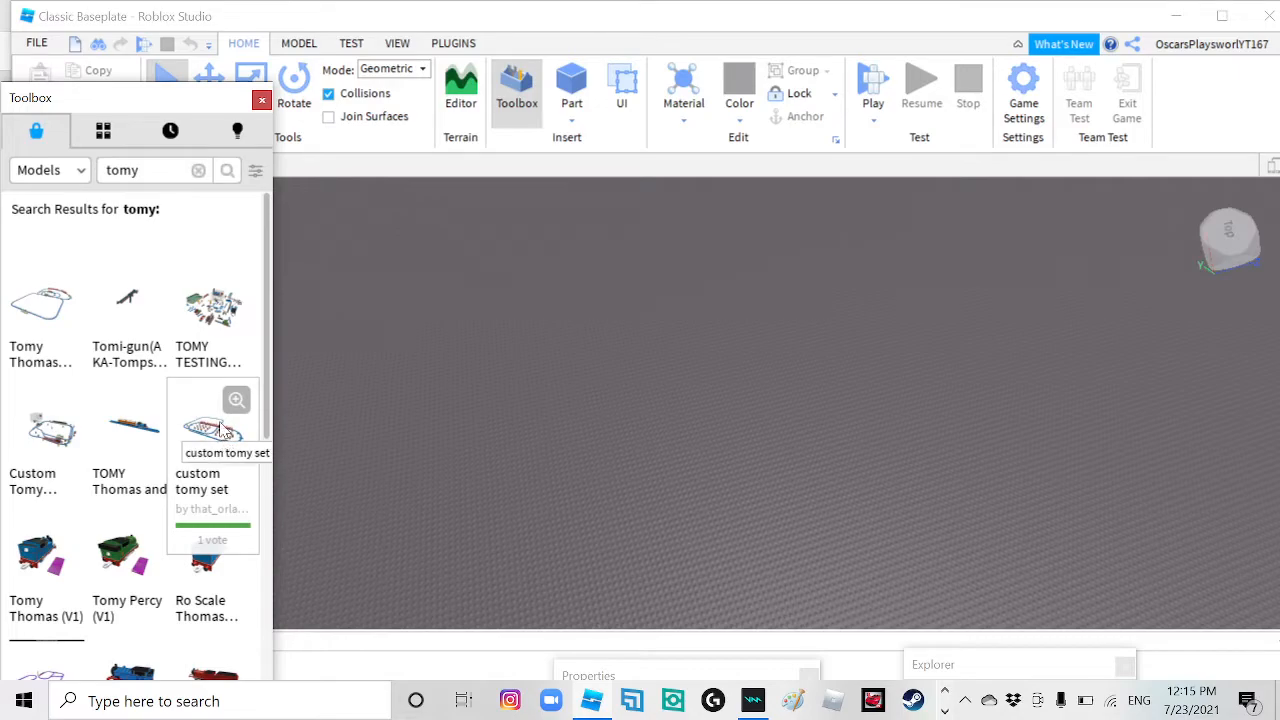
mouse_move(178, 478)
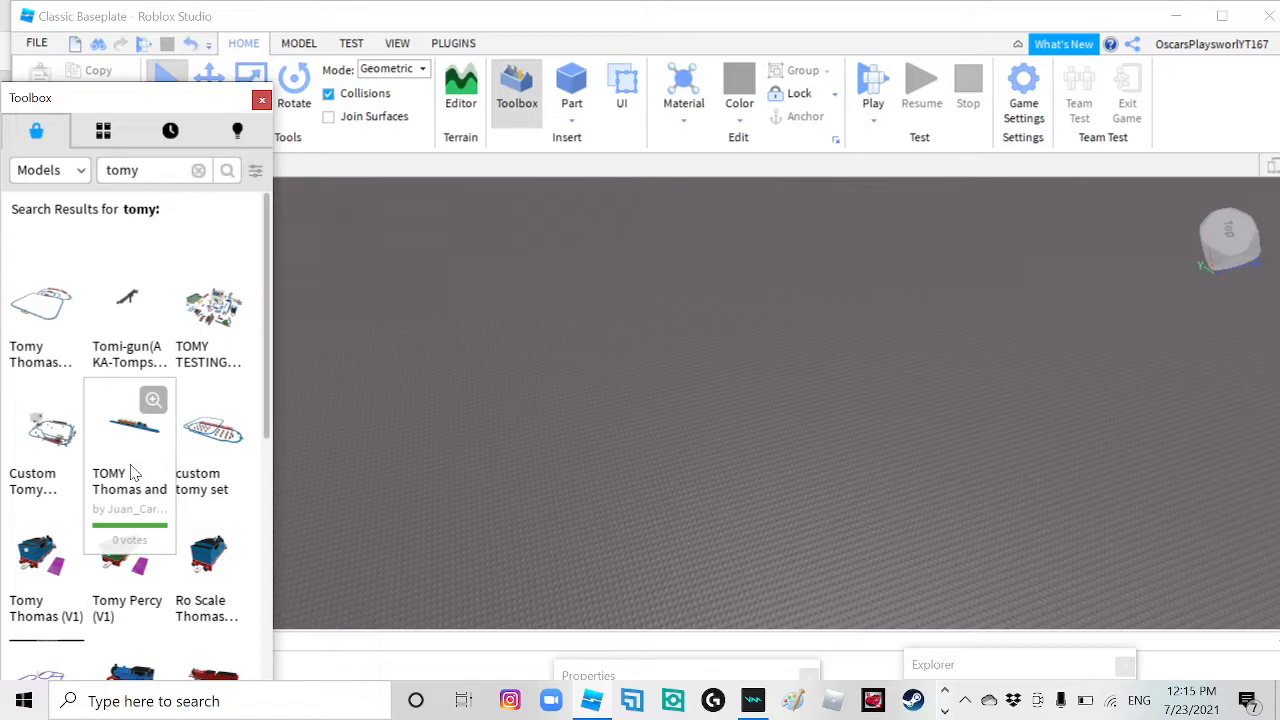
mouse_move(150, 412)
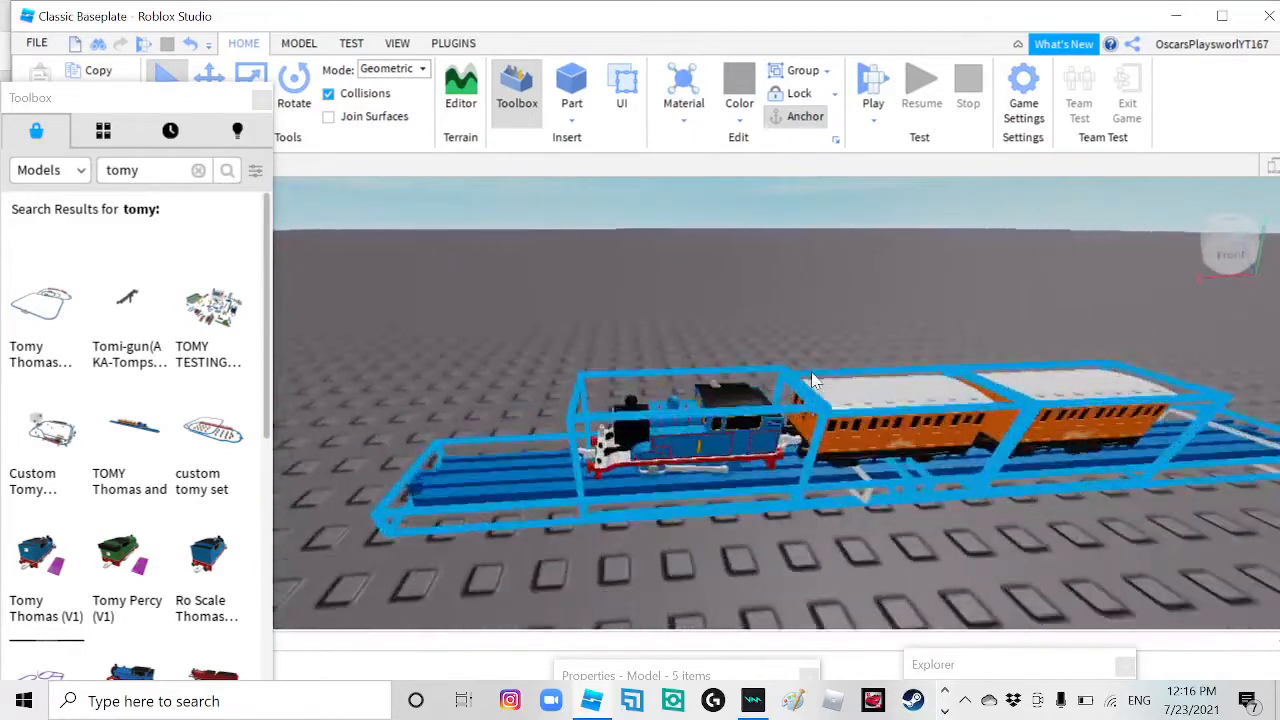
drag(810, 380, 784, 336)
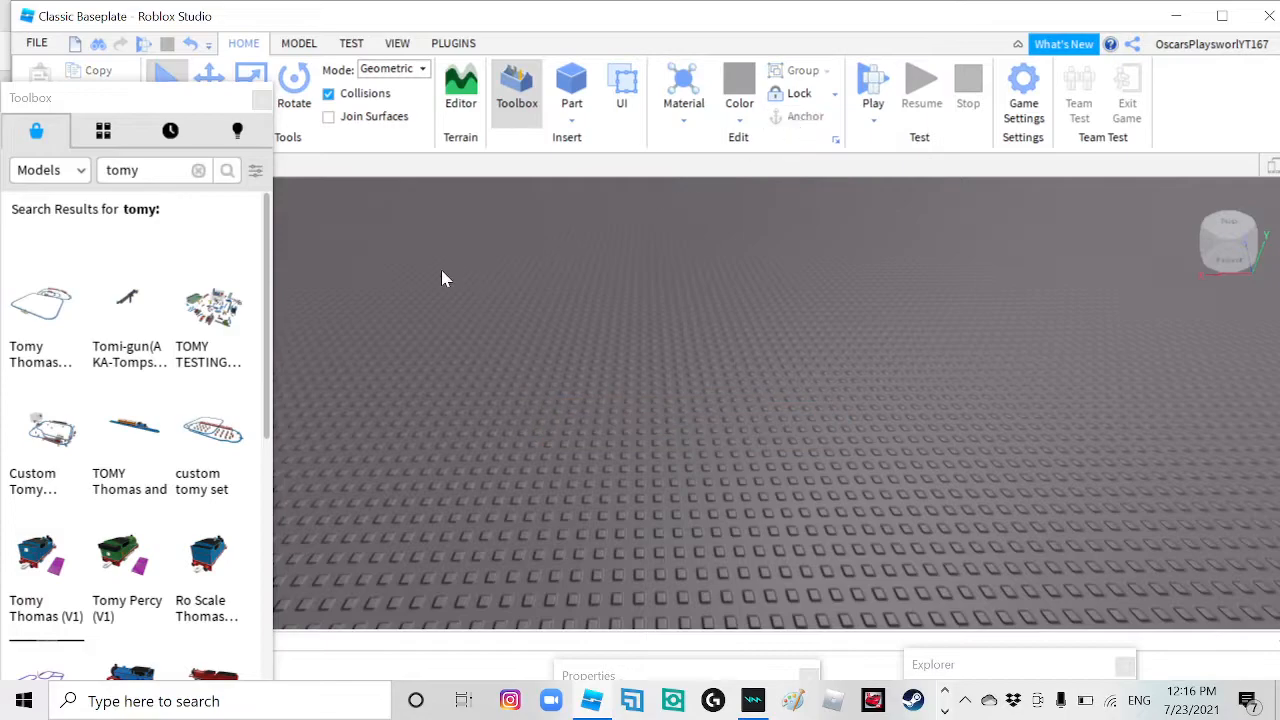
mouse_move(212, 304)
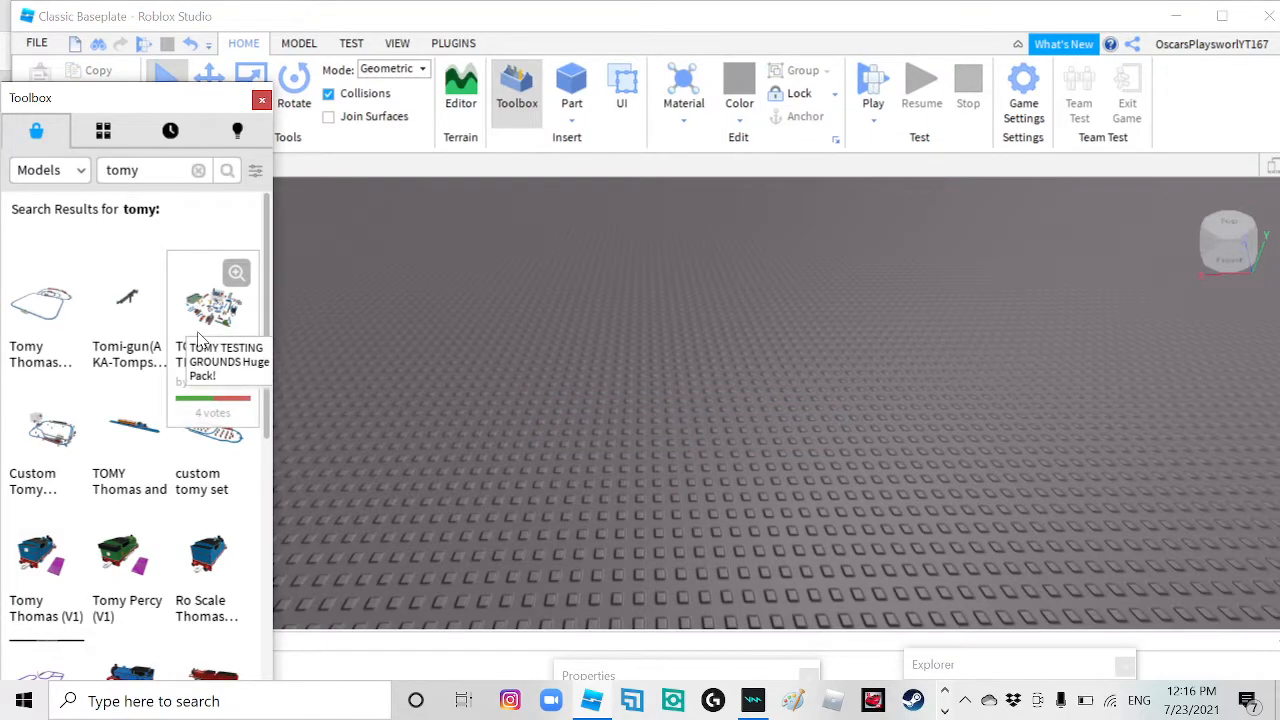
mouse_move(248, 324)
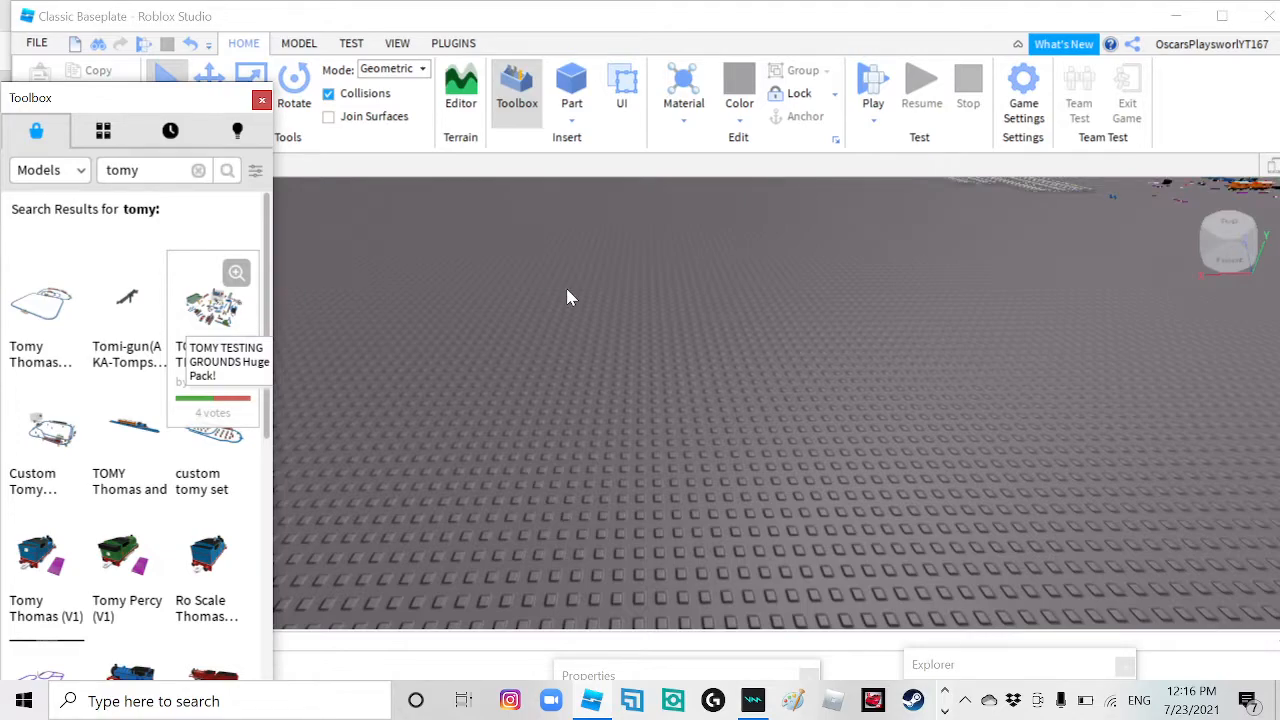
Insert the custom Tomy set track-and-scenery layout into the Workspace.
click(212, 300)
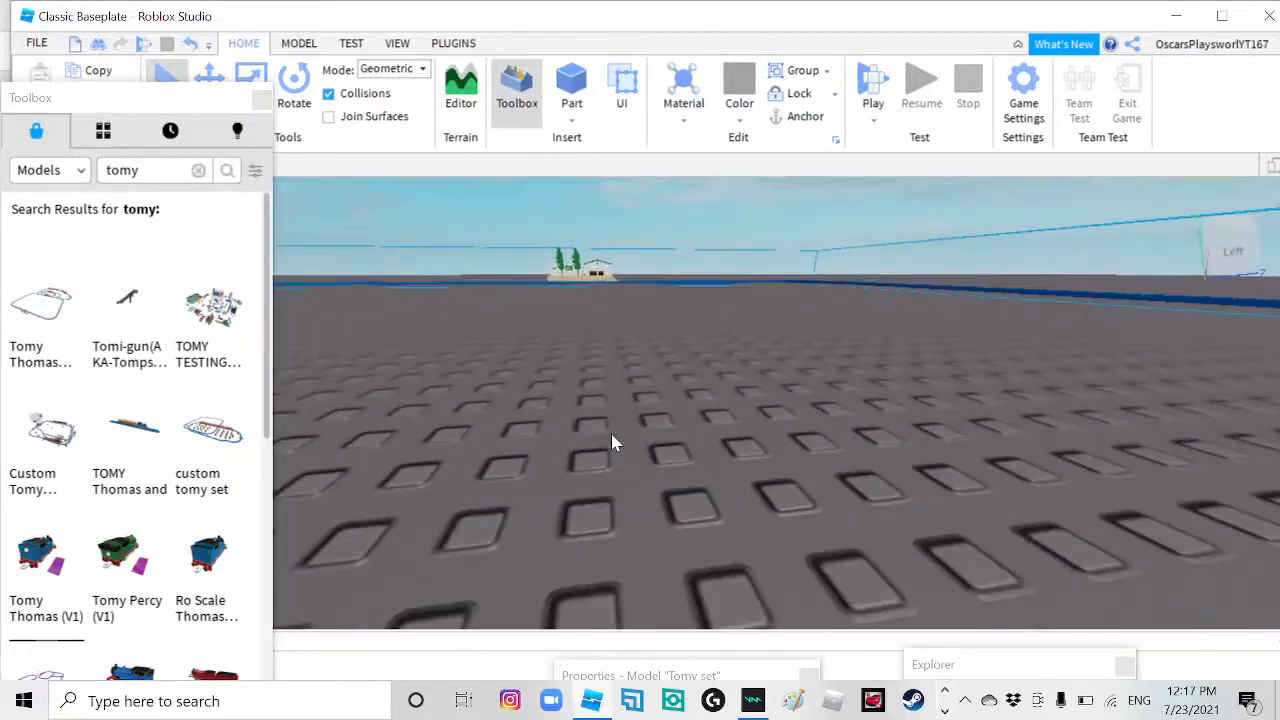
In Explorer, expand Tomy set and move its DCC Controller into StarterPack.
click(396, 44)
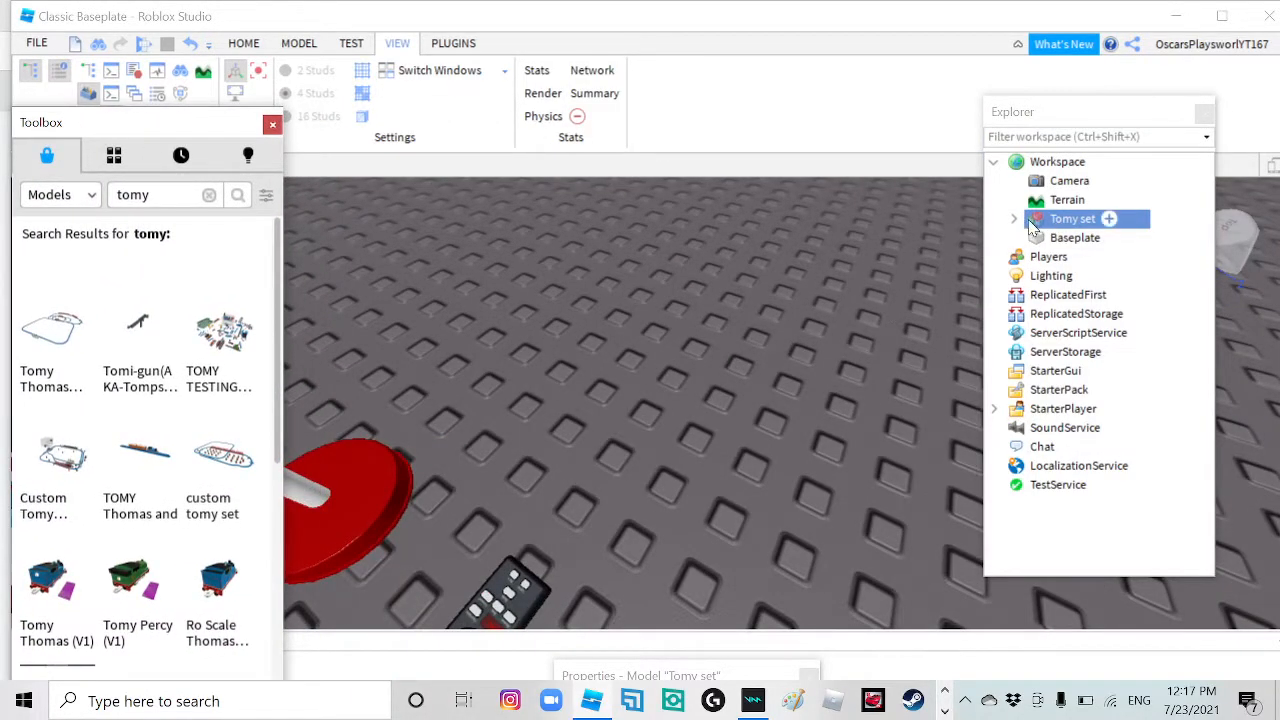
click(1014, 218)
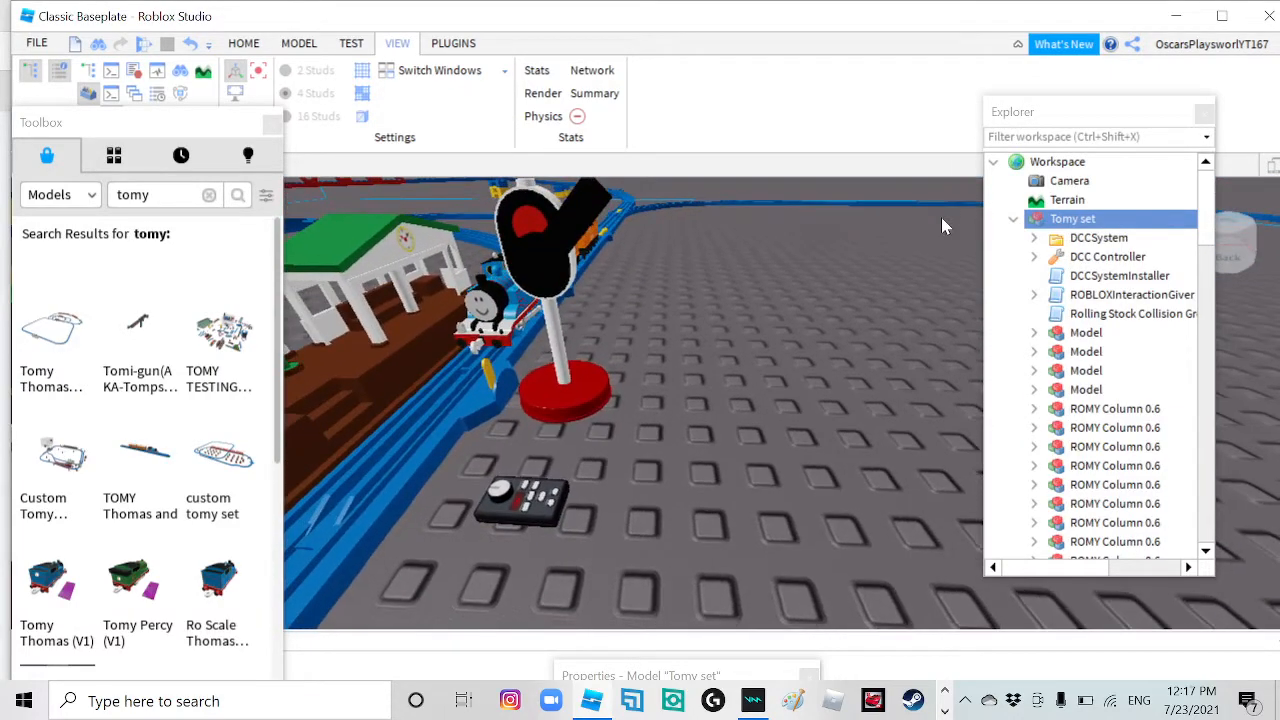
mouse_move(1060, 256)
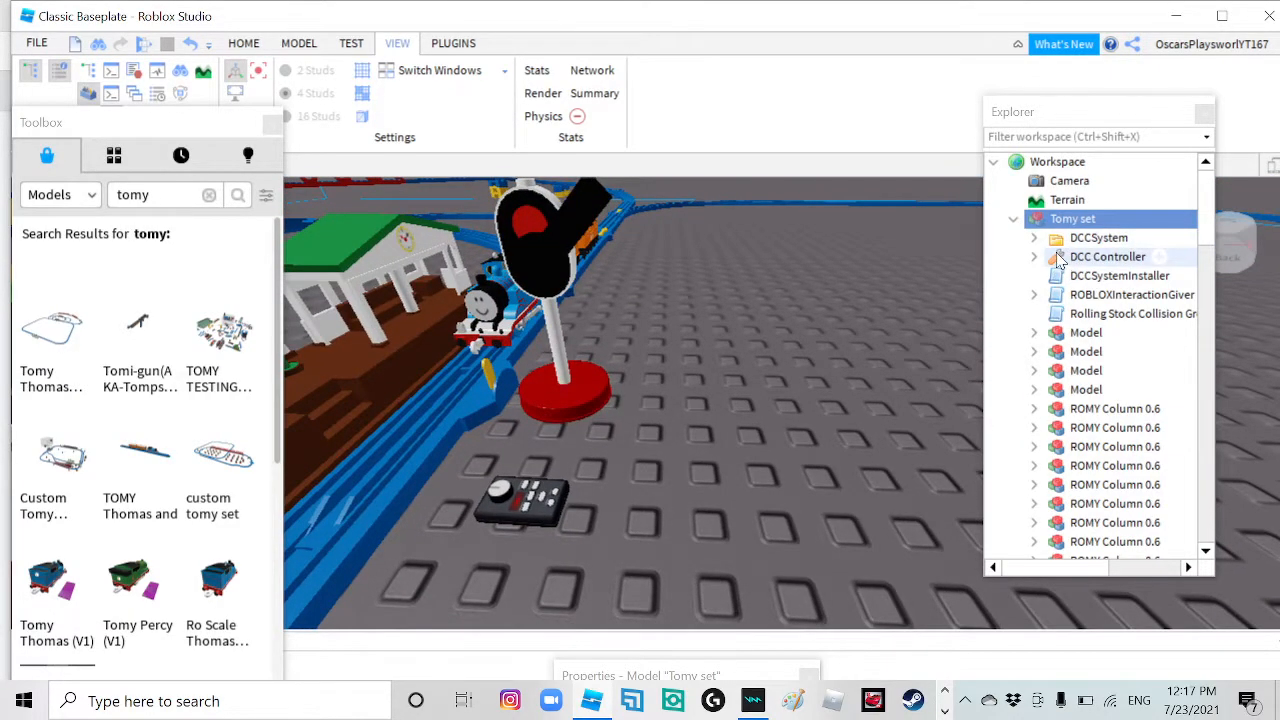
click(1108, 256)
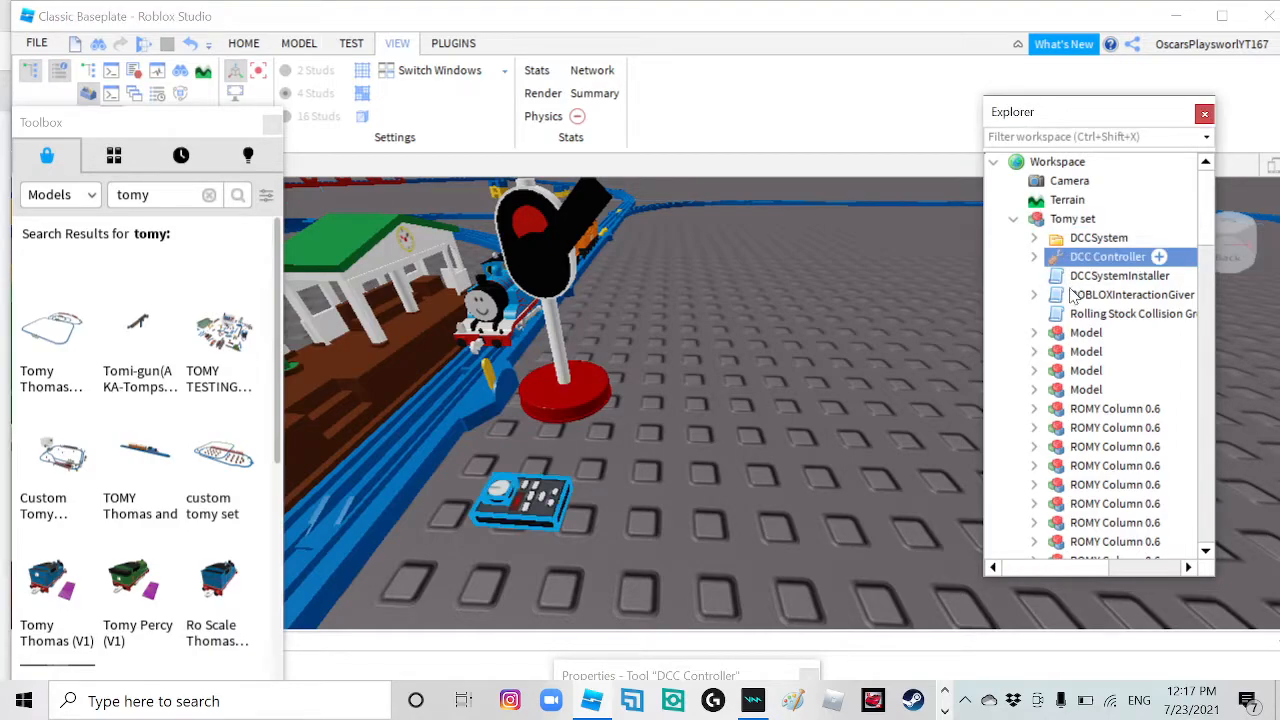
scroll(down, 3)
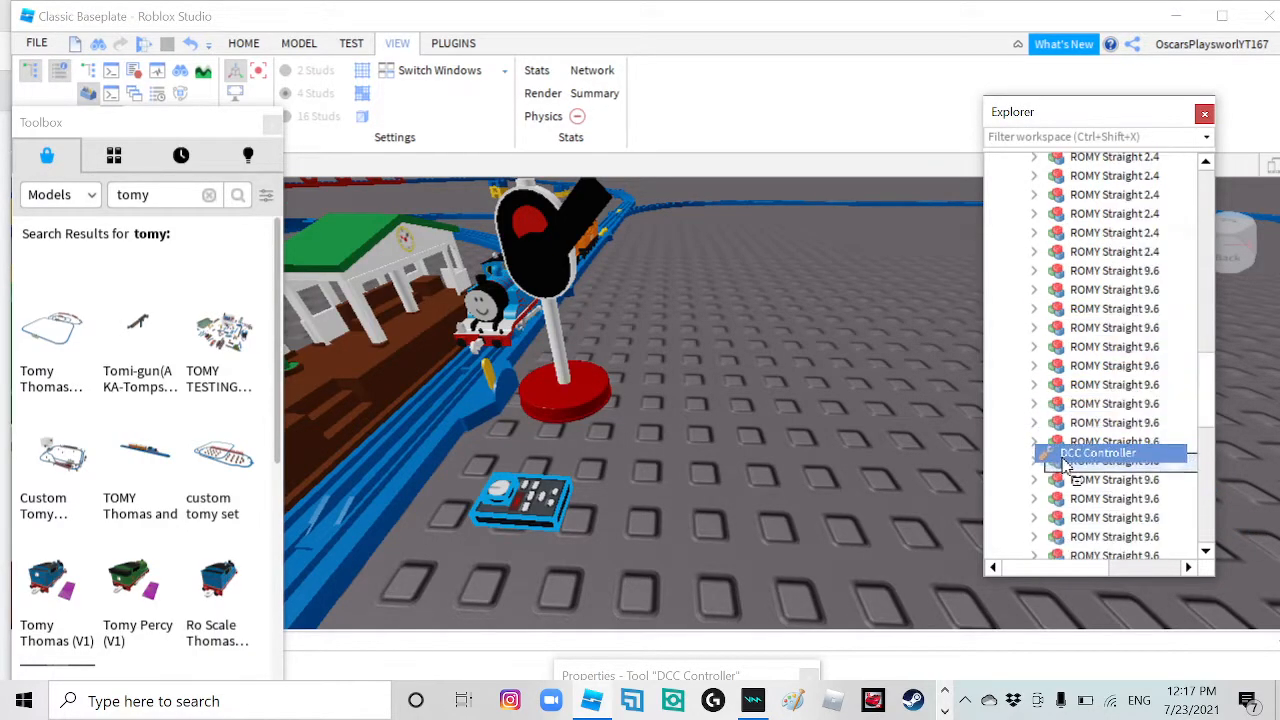
scroll(down, 3)
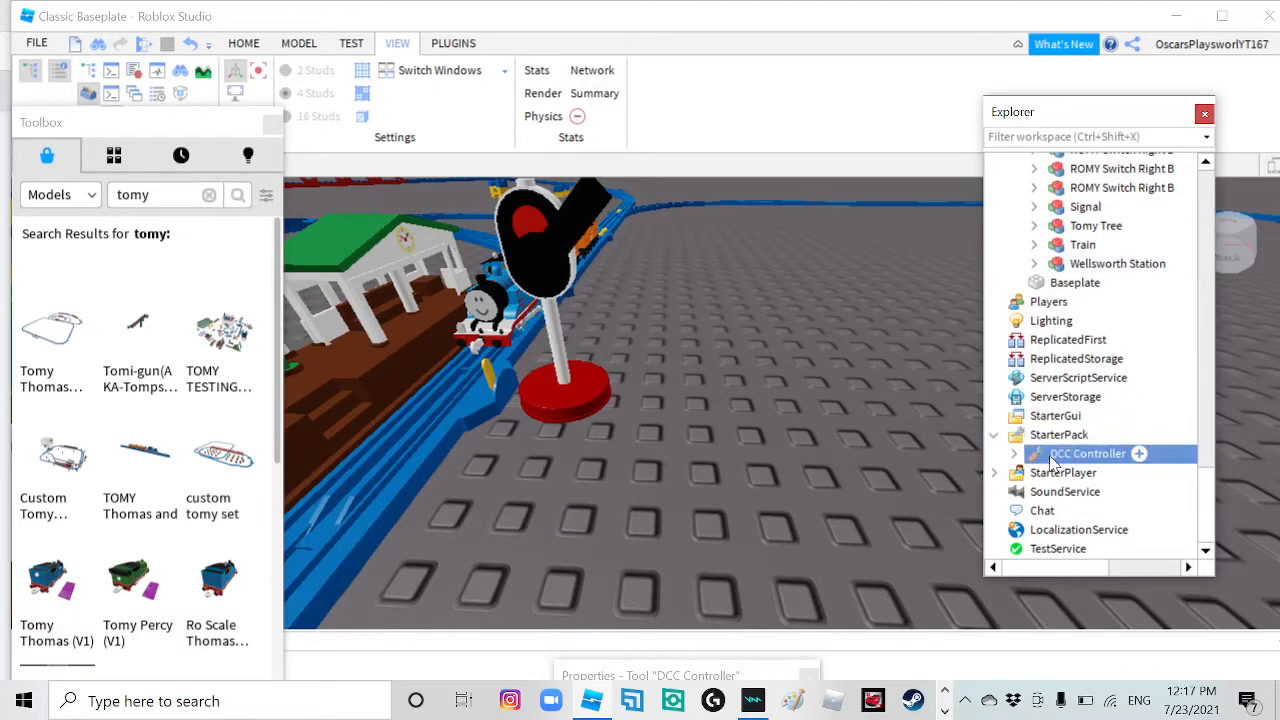
scroll(up, 3)
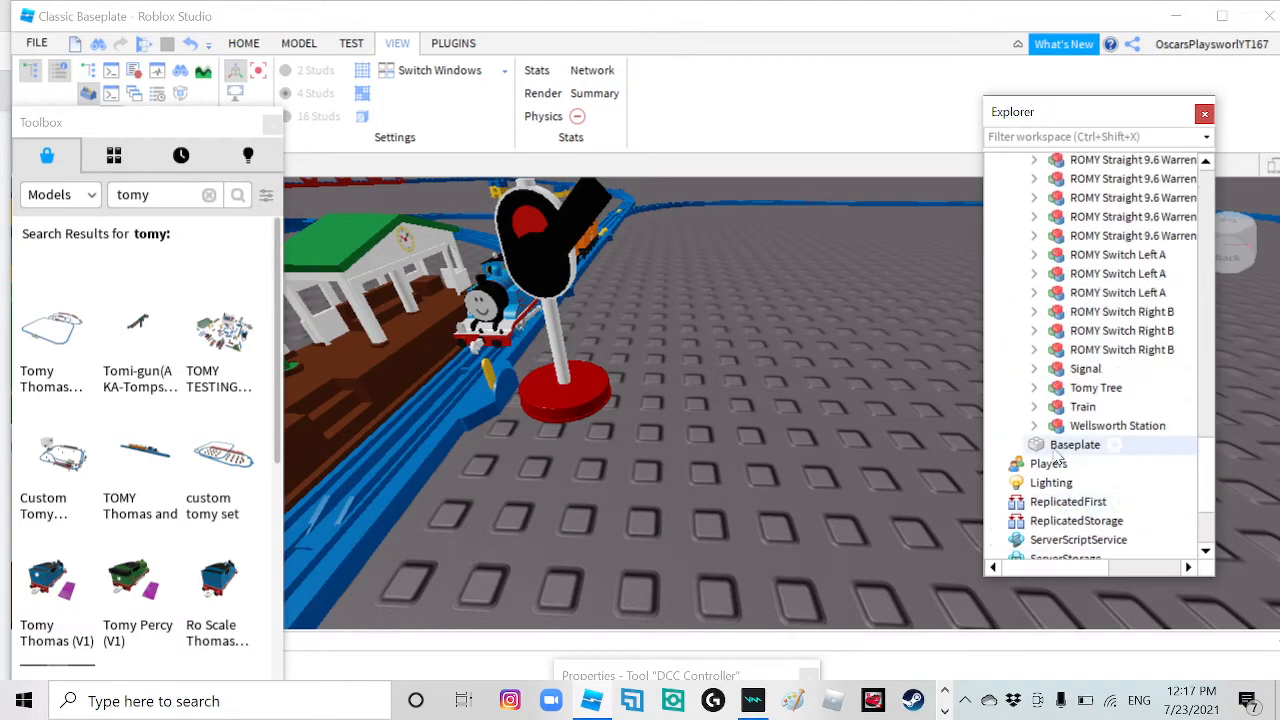
scroll(up, 3)
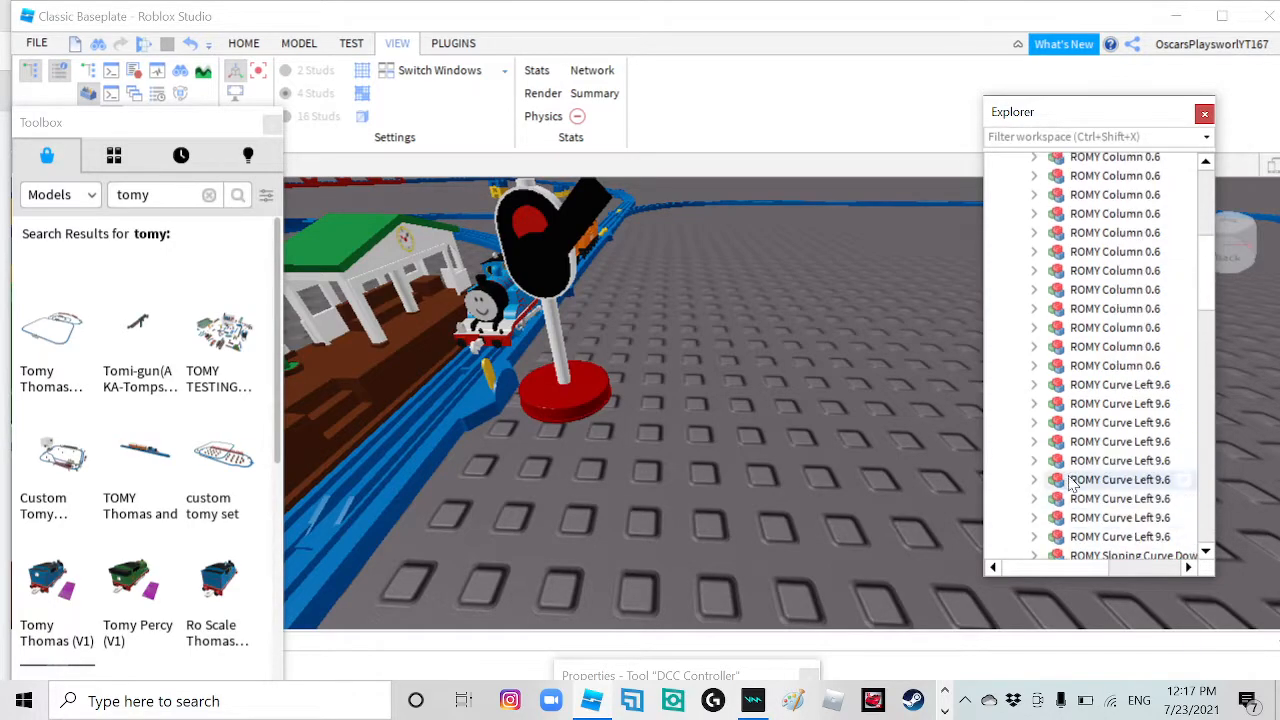
scroll(up, 3)
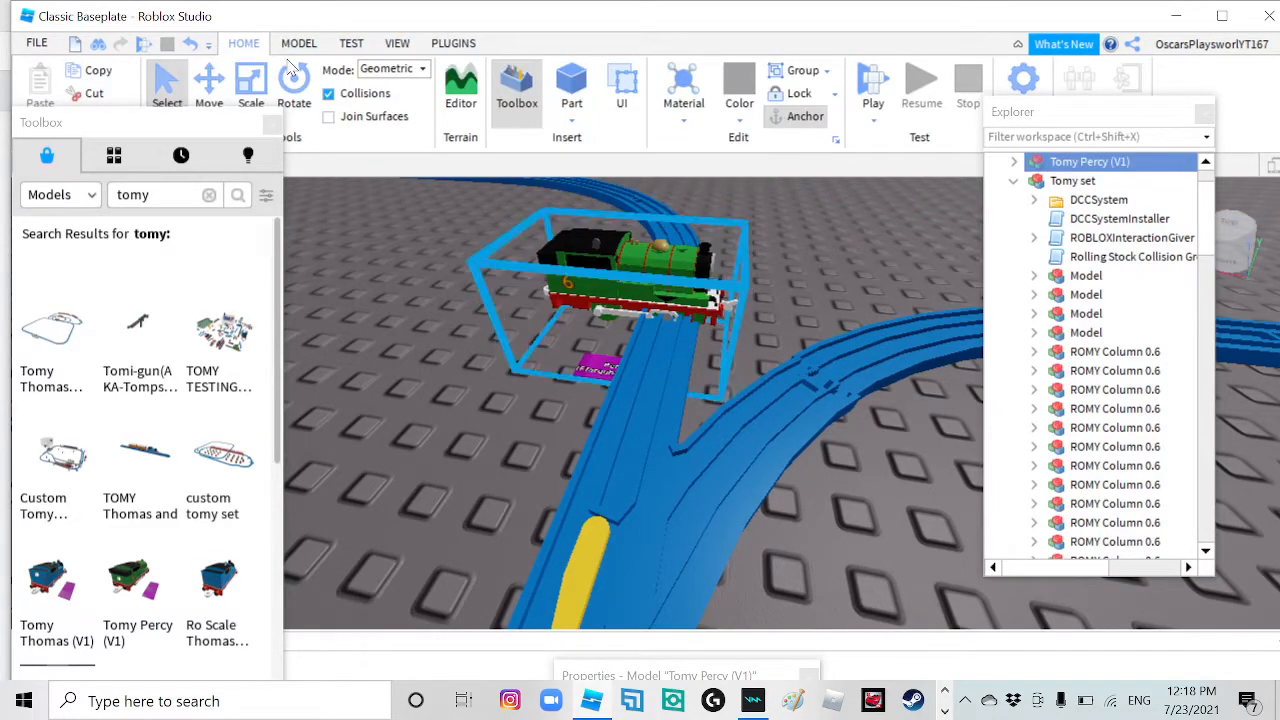
Move and rotate the Tomy Percy (V1) engine to line up on the curved track.
click(294, 84)
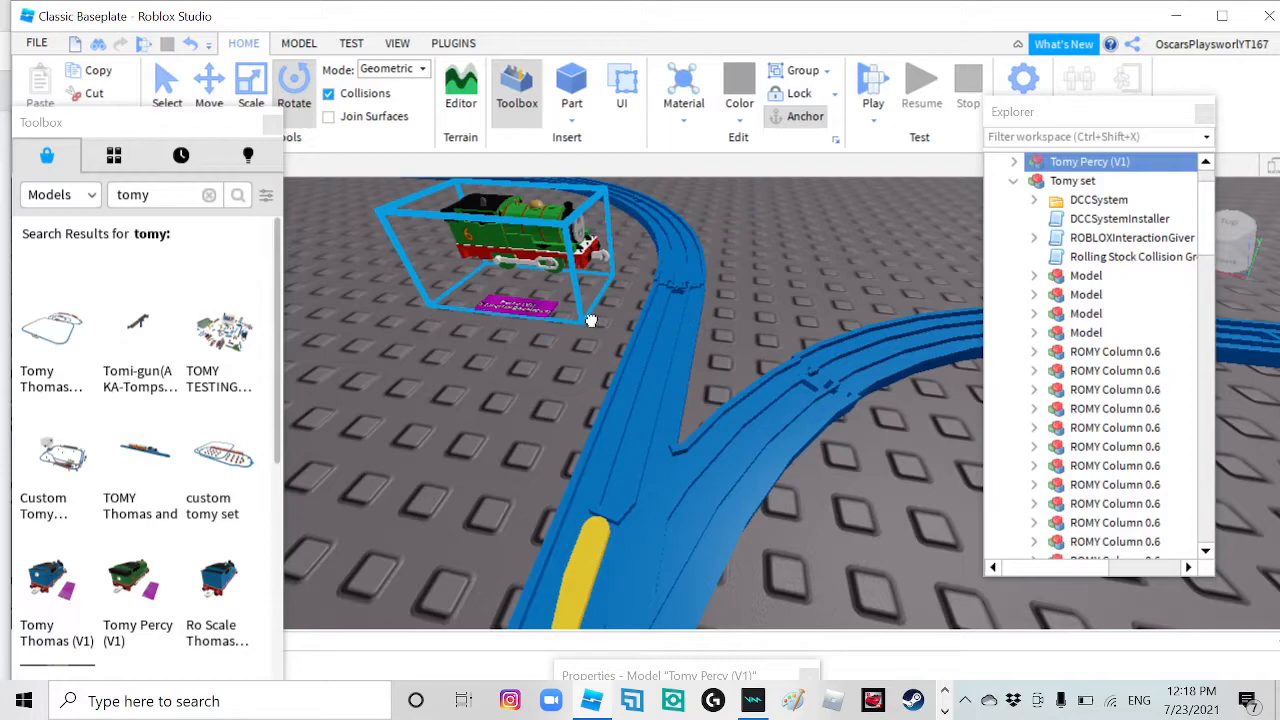
click(294, 84)
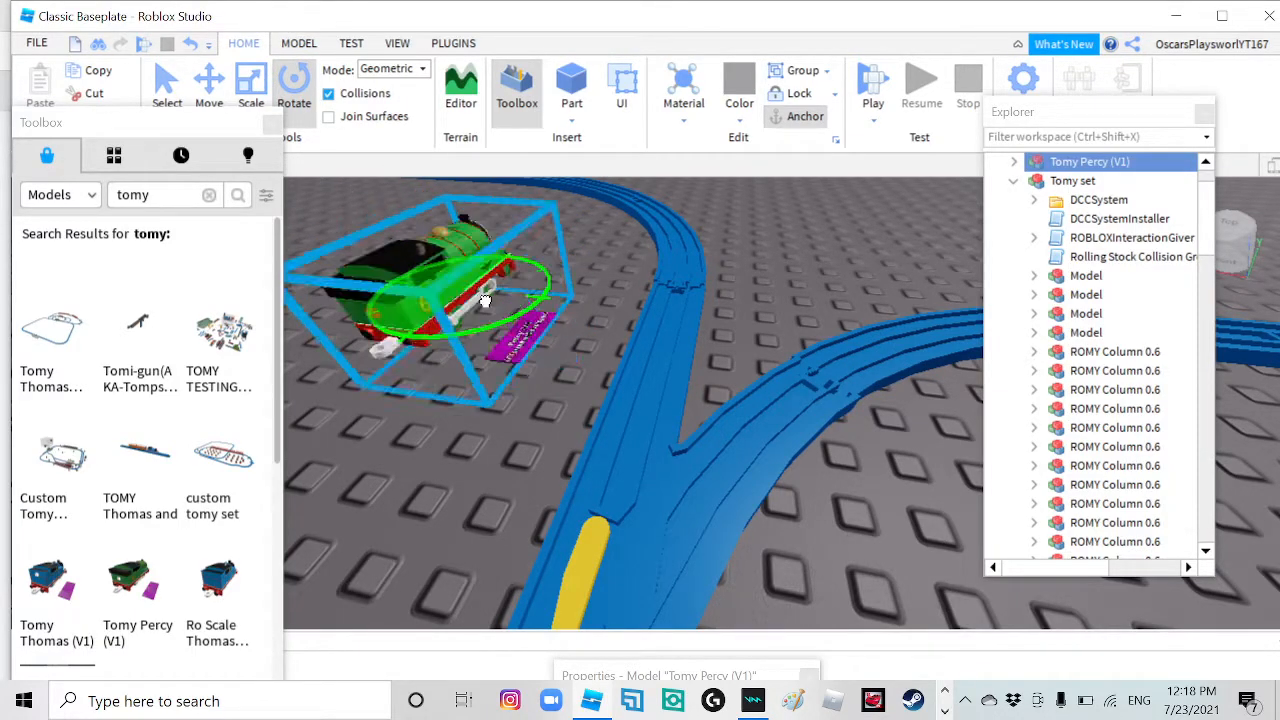
click(294, 84)
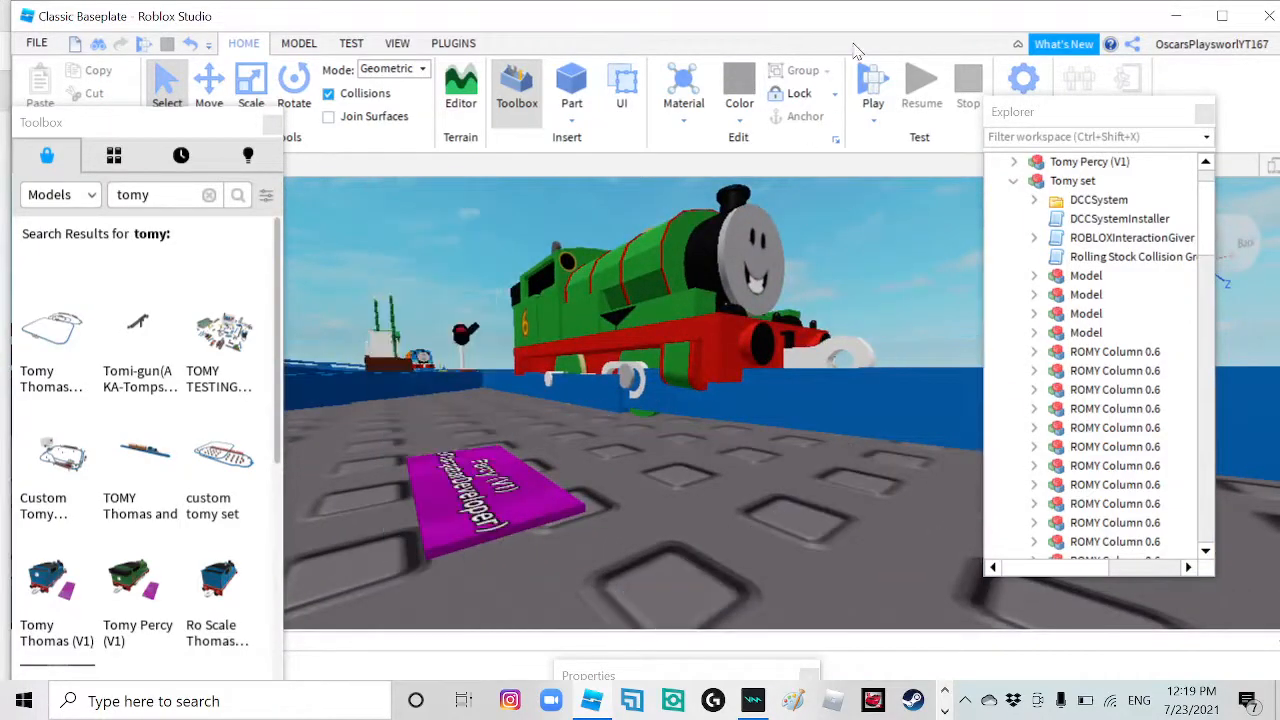
click(872, 78)
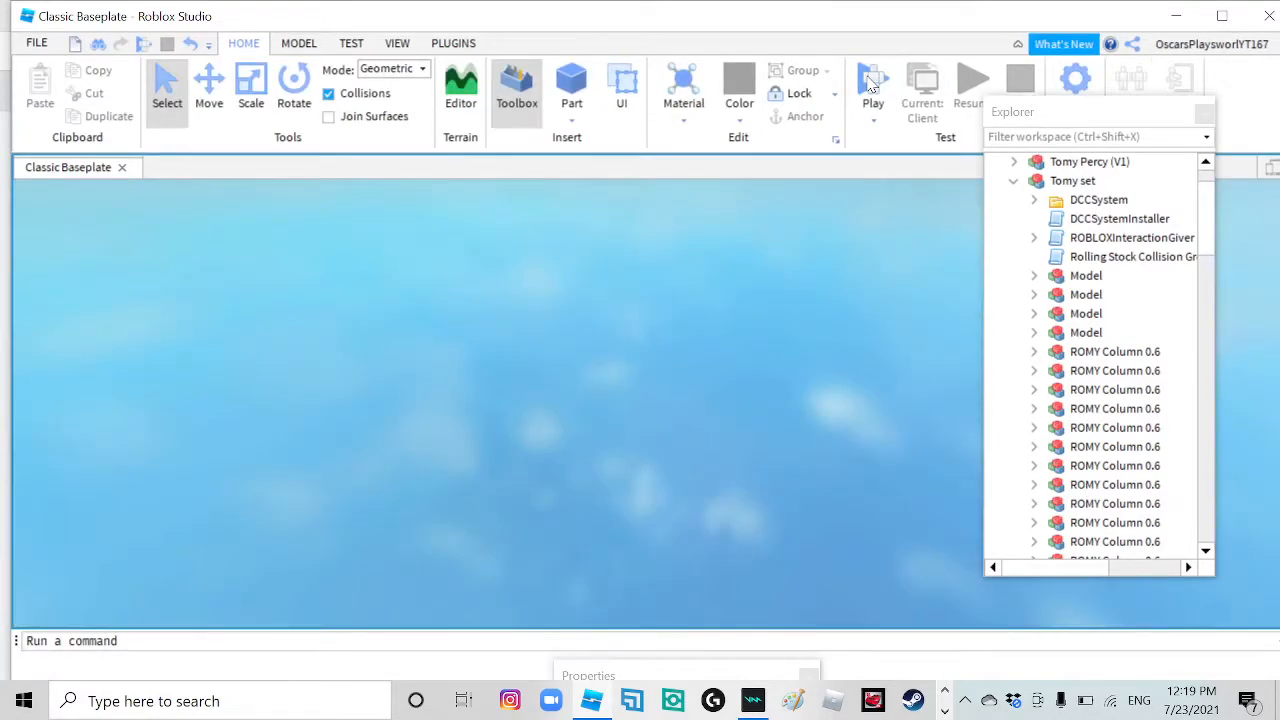
click(872, 82)
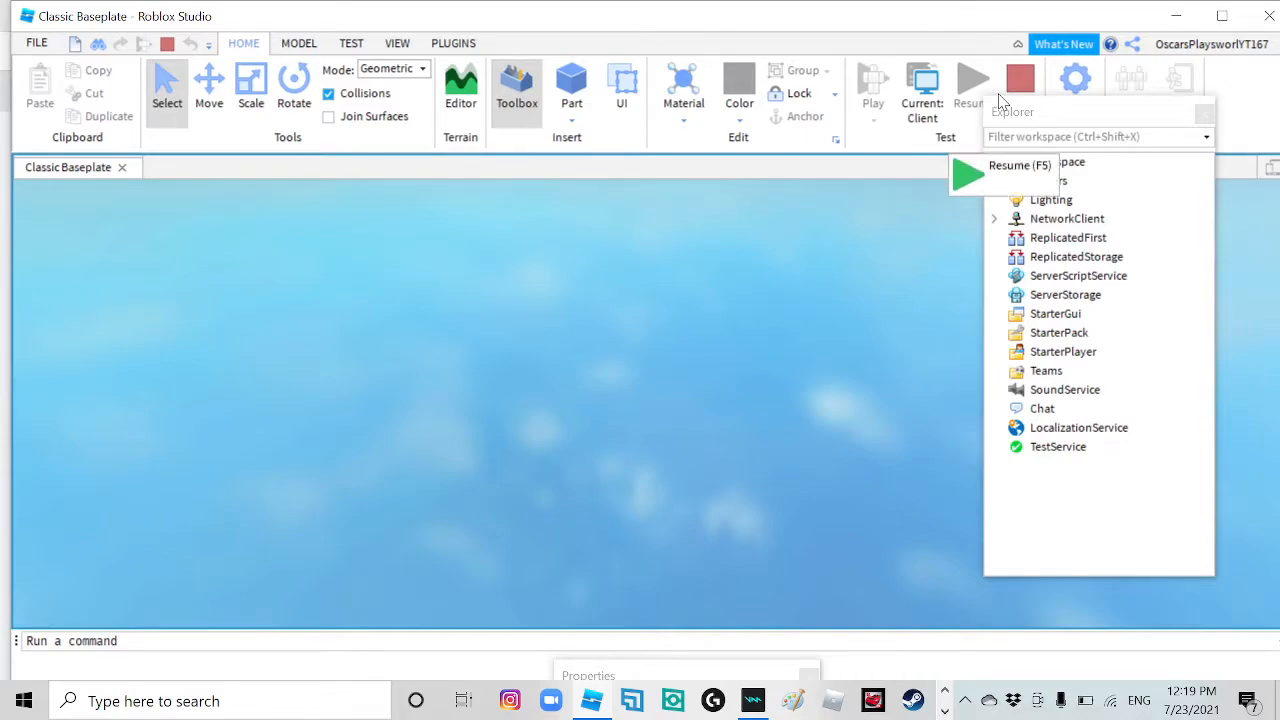
click(872, 84)
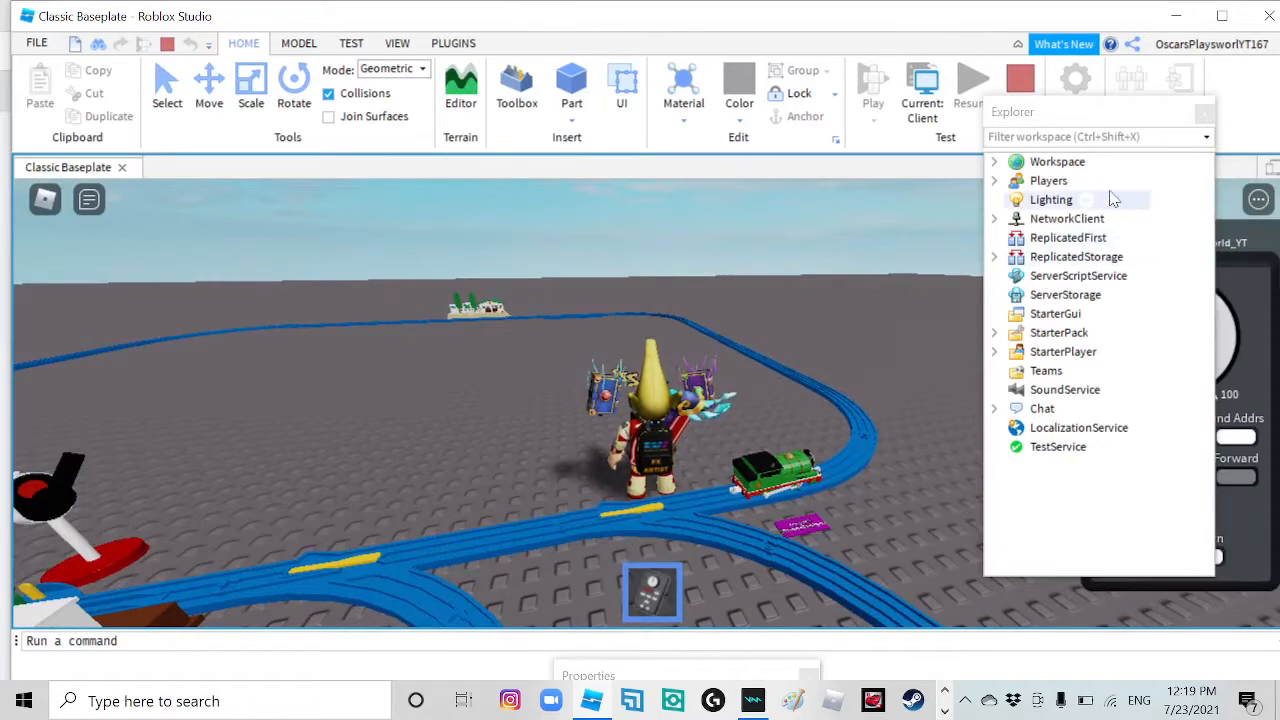
click(872, 80)
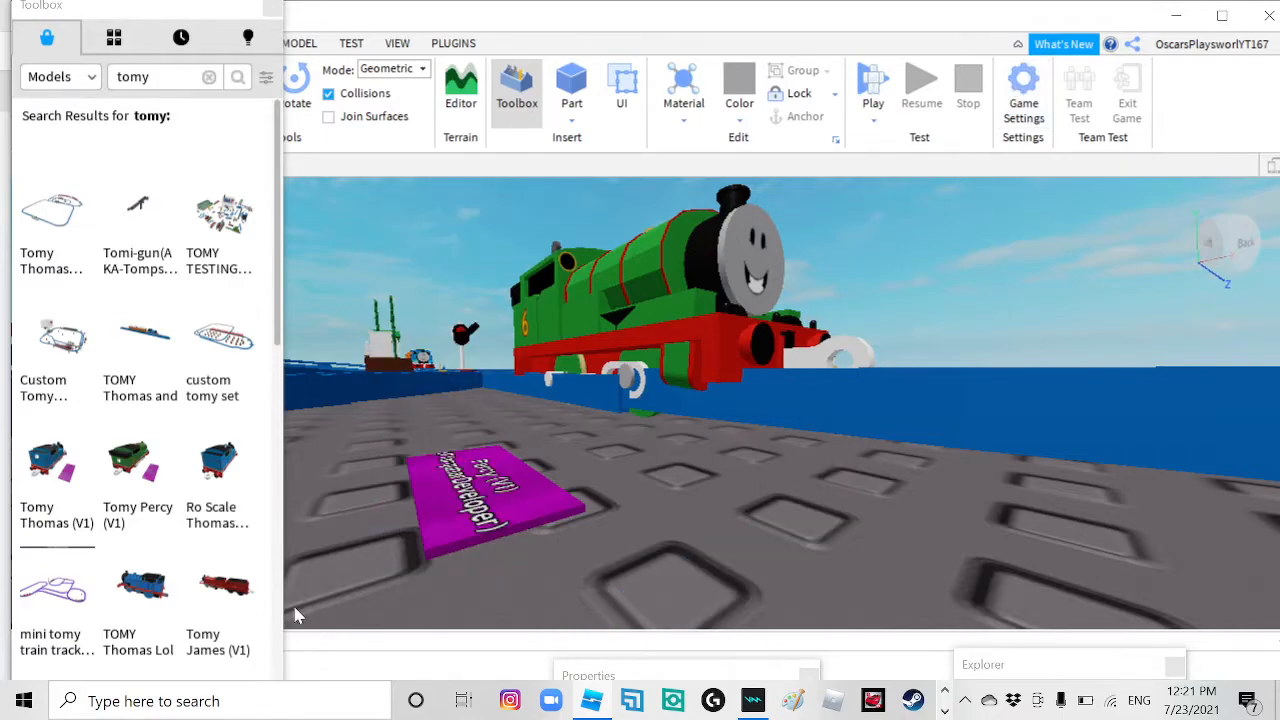
Delete the Rock Clay Truck via its context menu, then drag-select the whole layout.
scroll(down, 3)
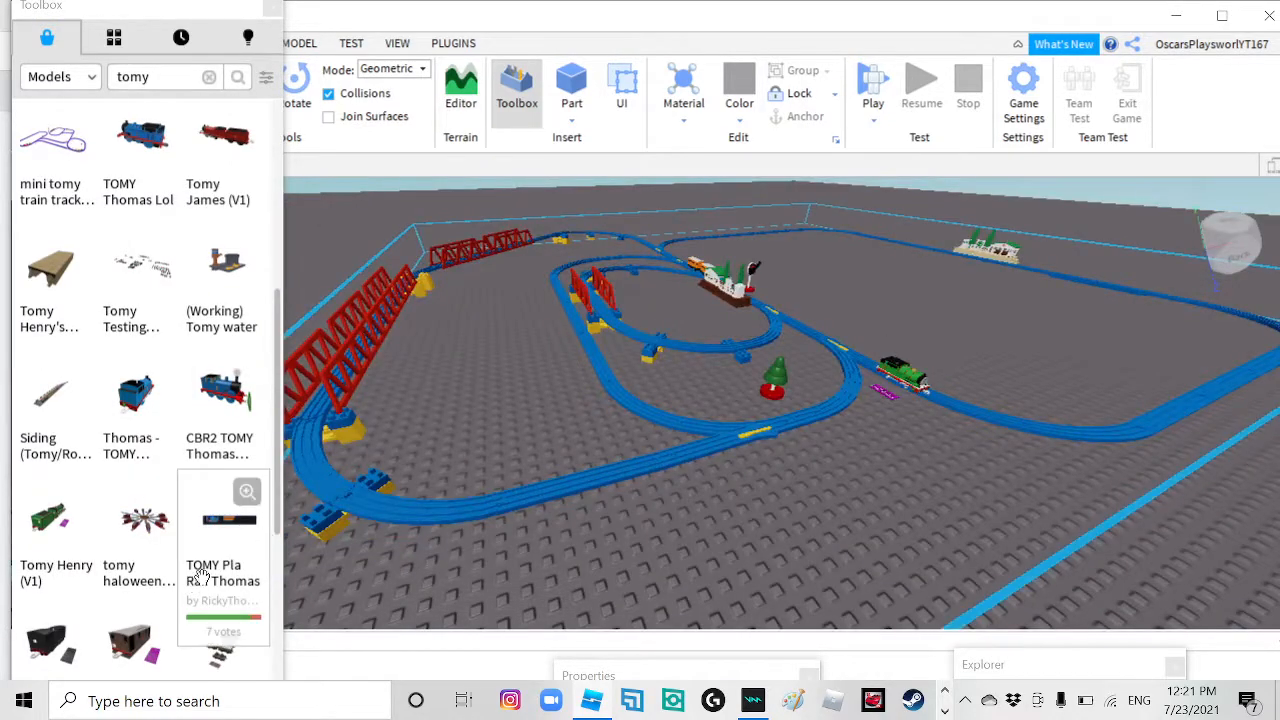
scroll(down, 3)
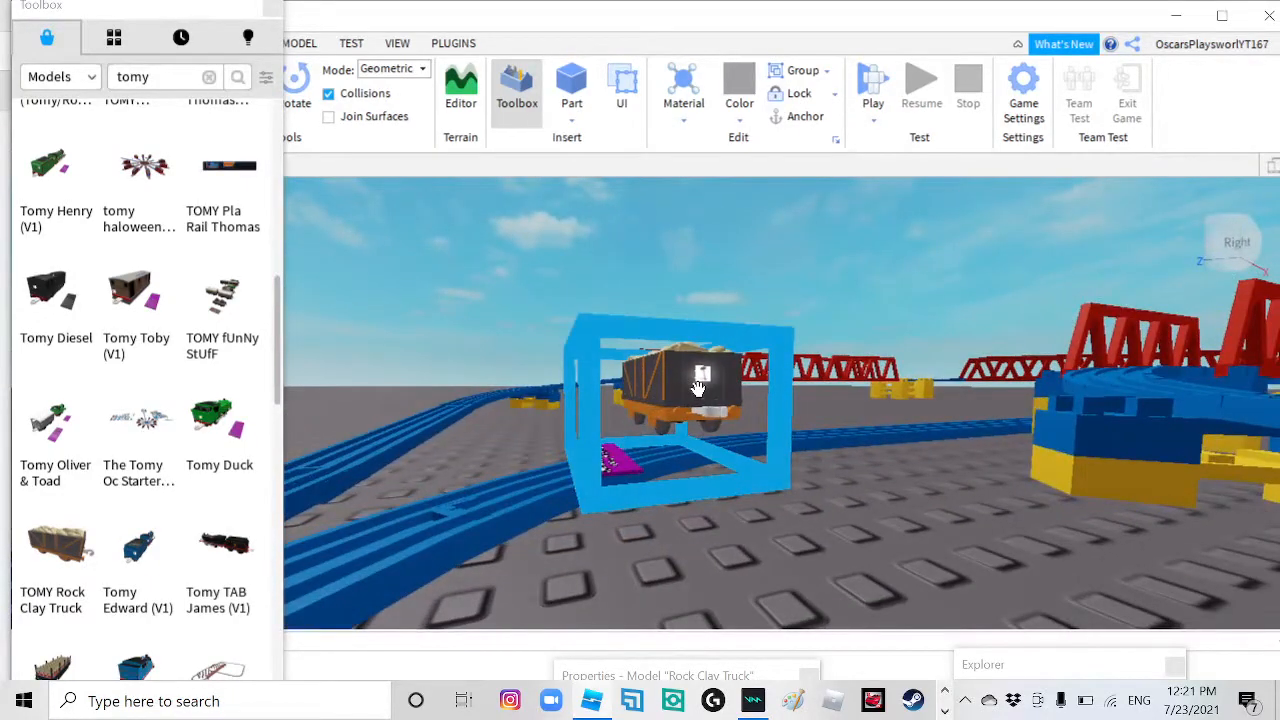
right_click(700, 388)
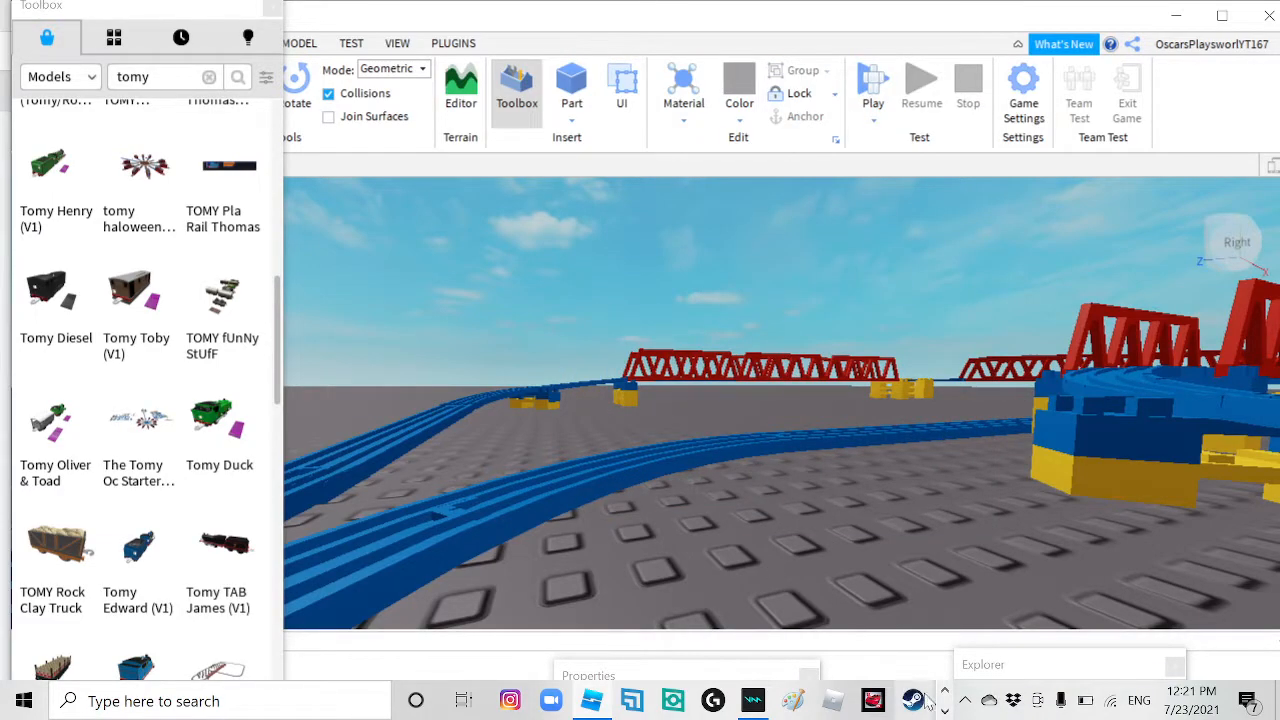
mouse_move(986, 456)
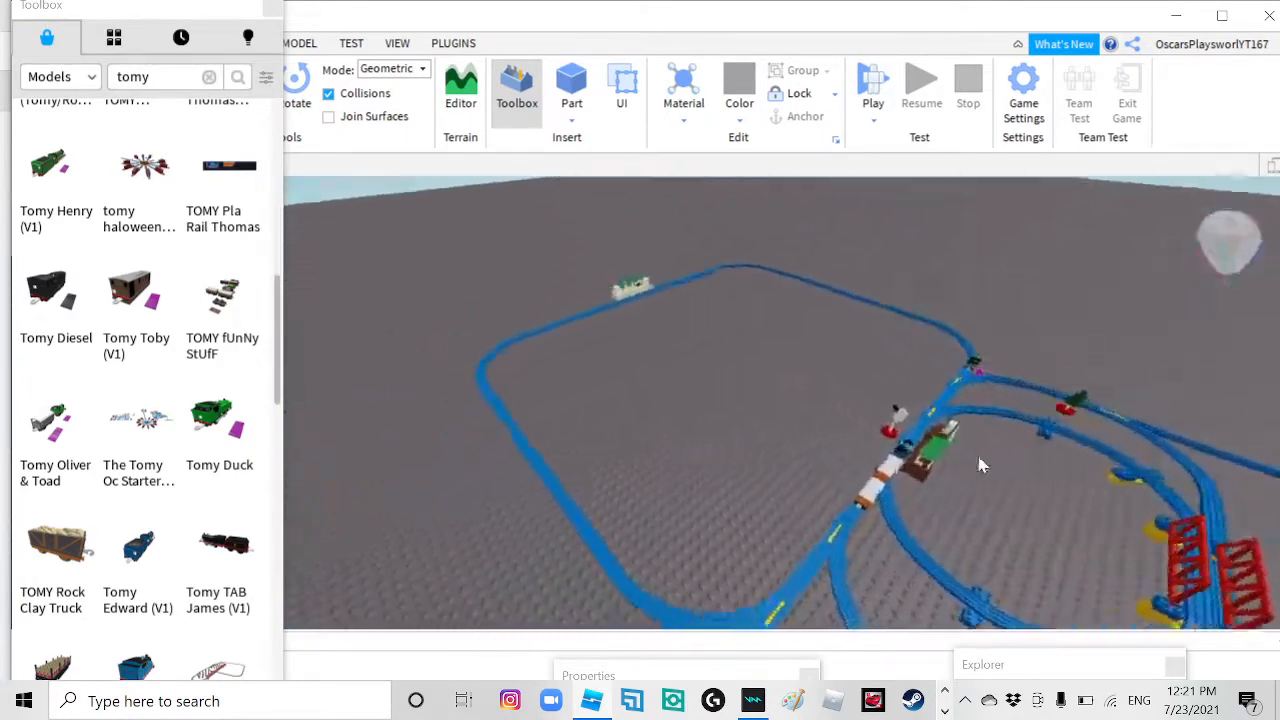
drag(980, 464, 630, 512)
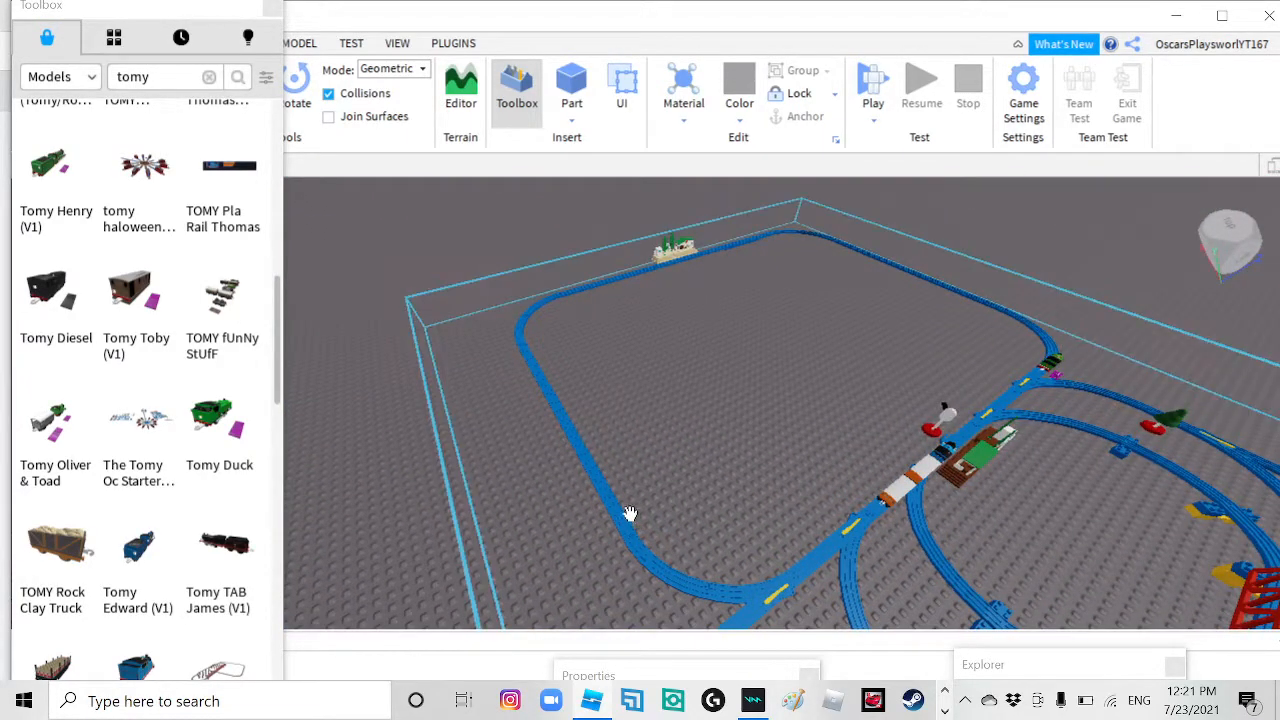